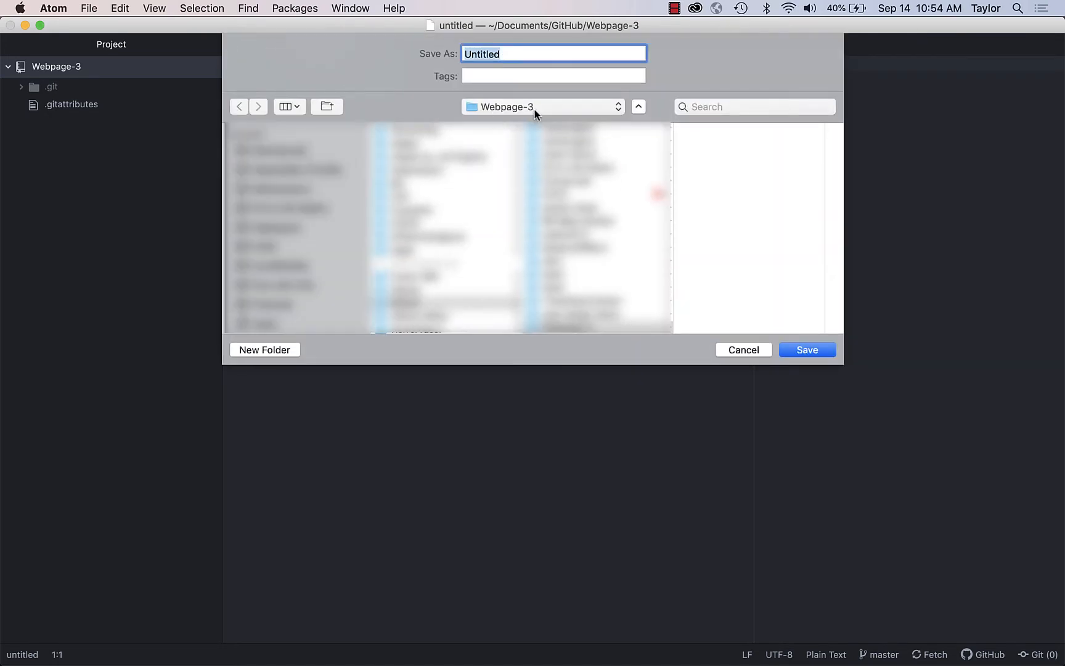
Step: Save the new empty file as index.html in the Webpage-3 project
type("inde")
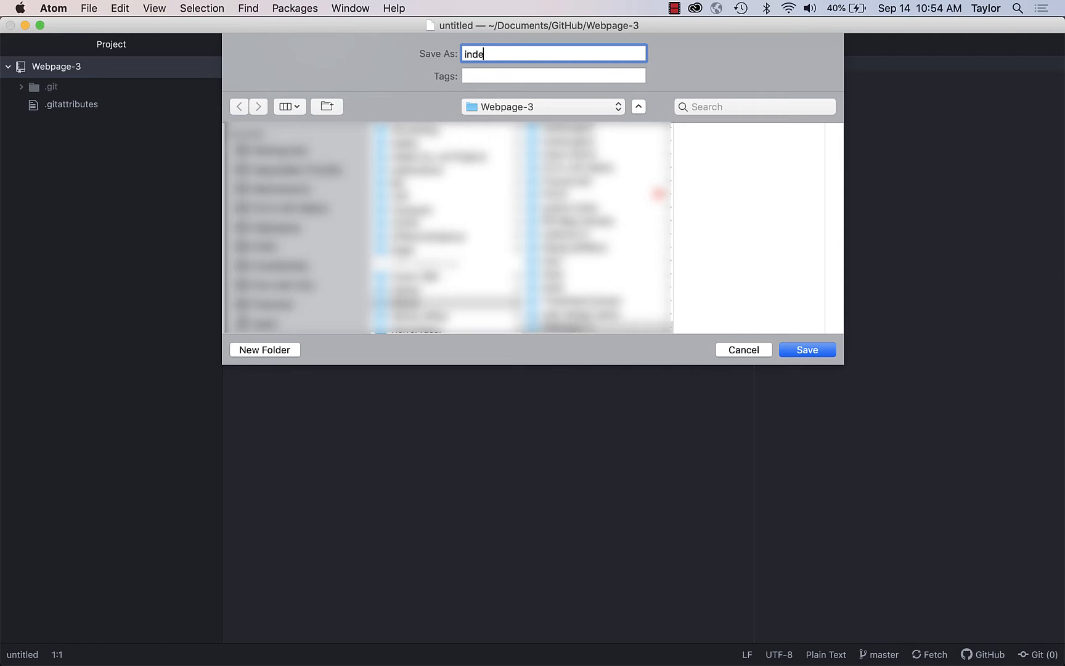
type("x.html")
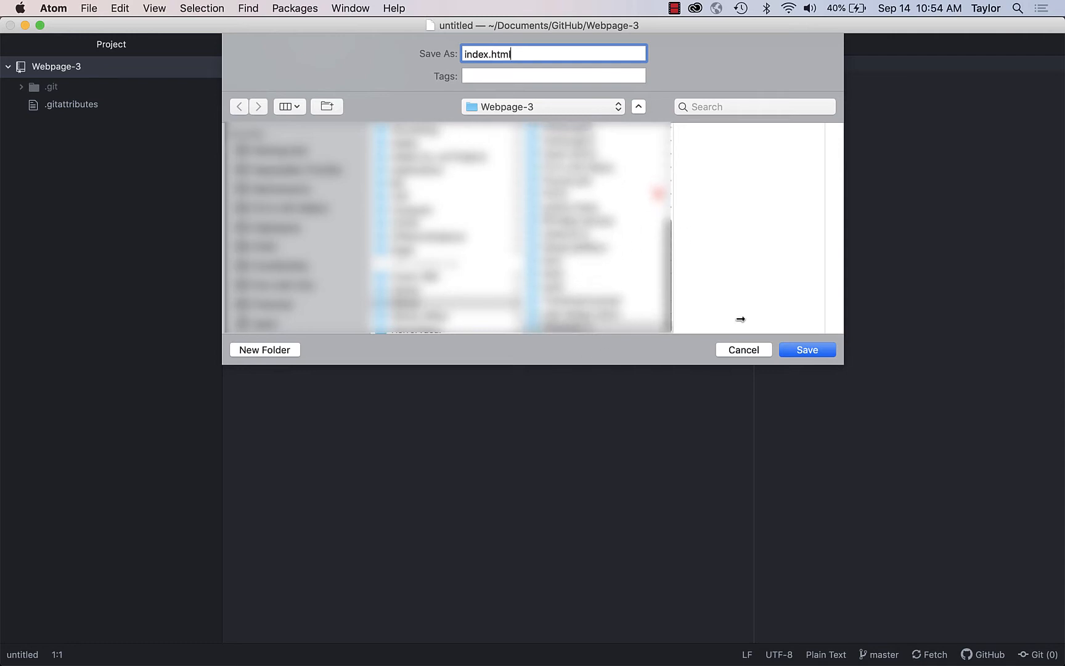
left_click(806, 350)
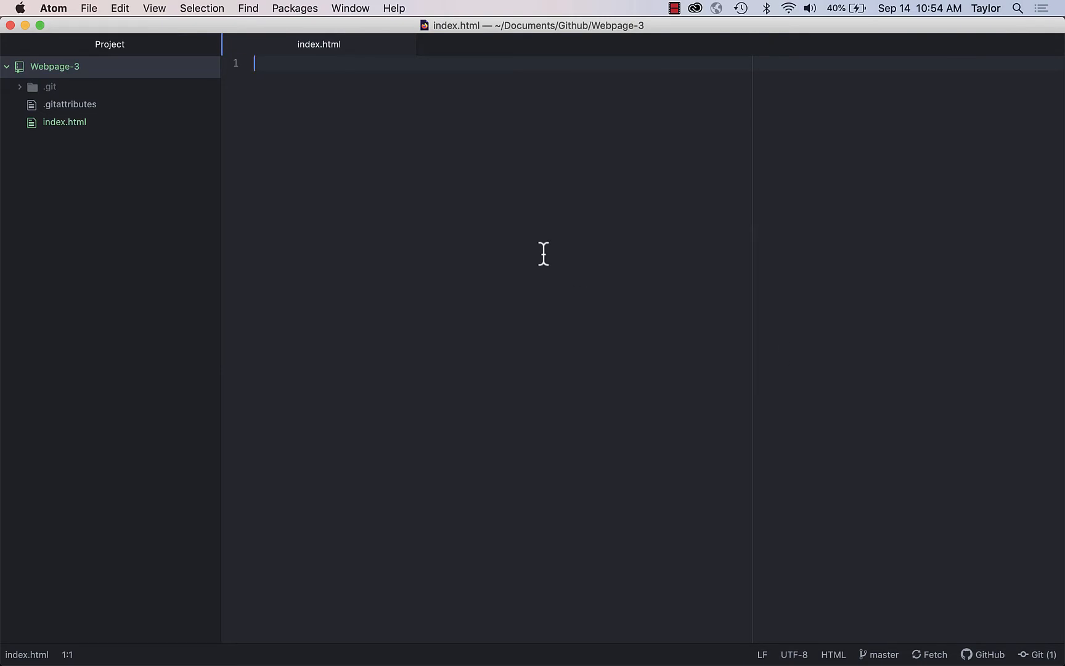
Step: Create a new empty file and save it as mystyle.css alongside index.html
key("cmd+n")
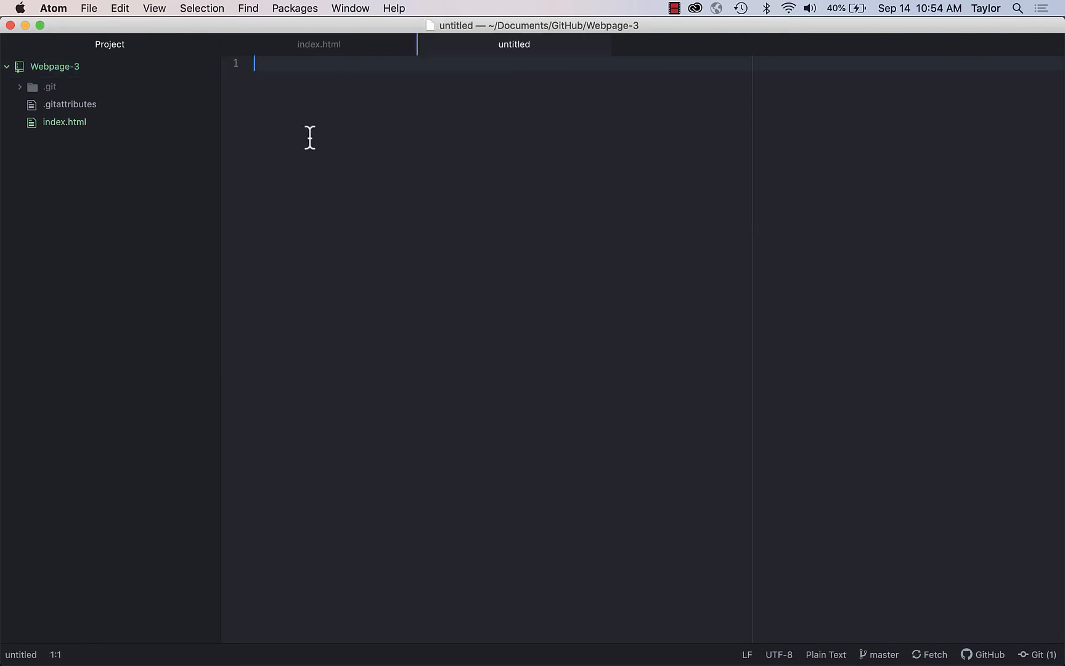
key("cmd+s")
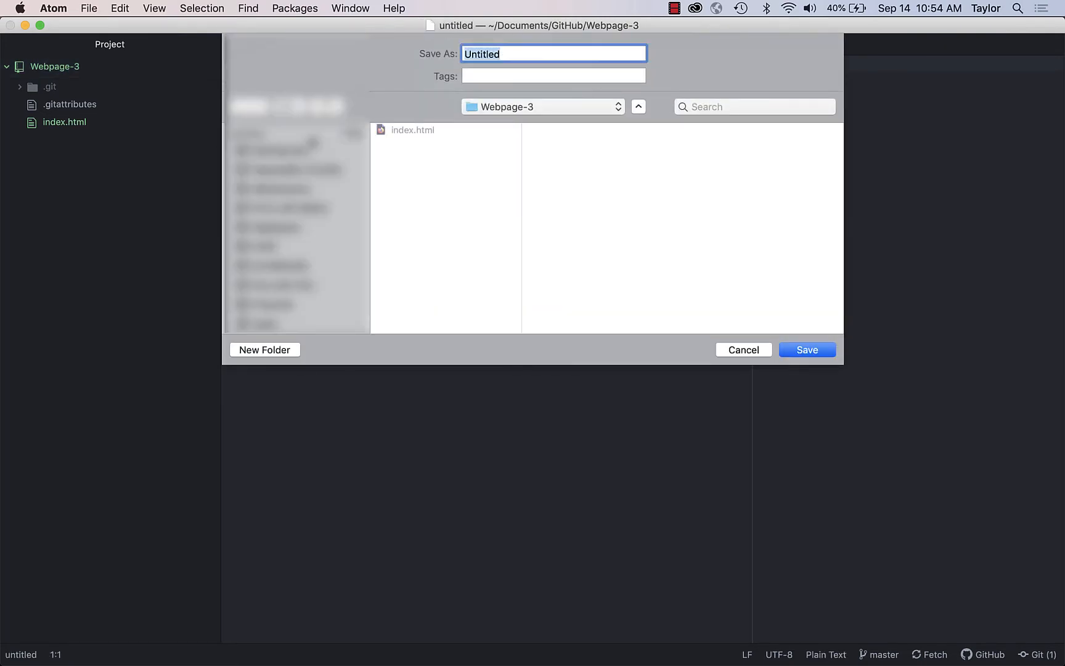
type("mystey")
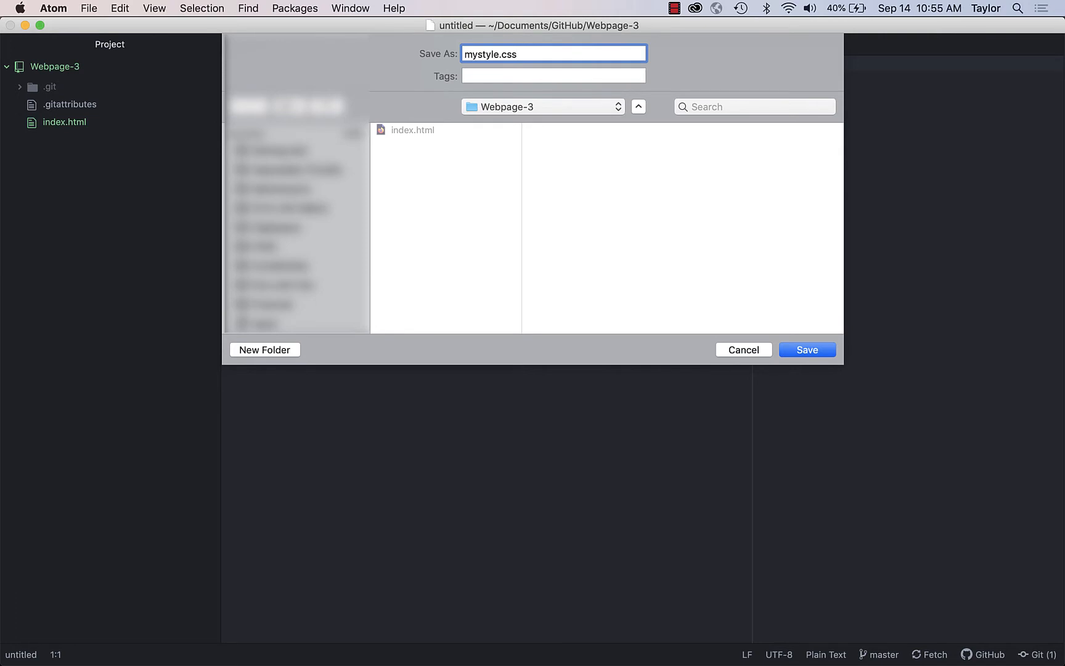
left_click(808, 350)
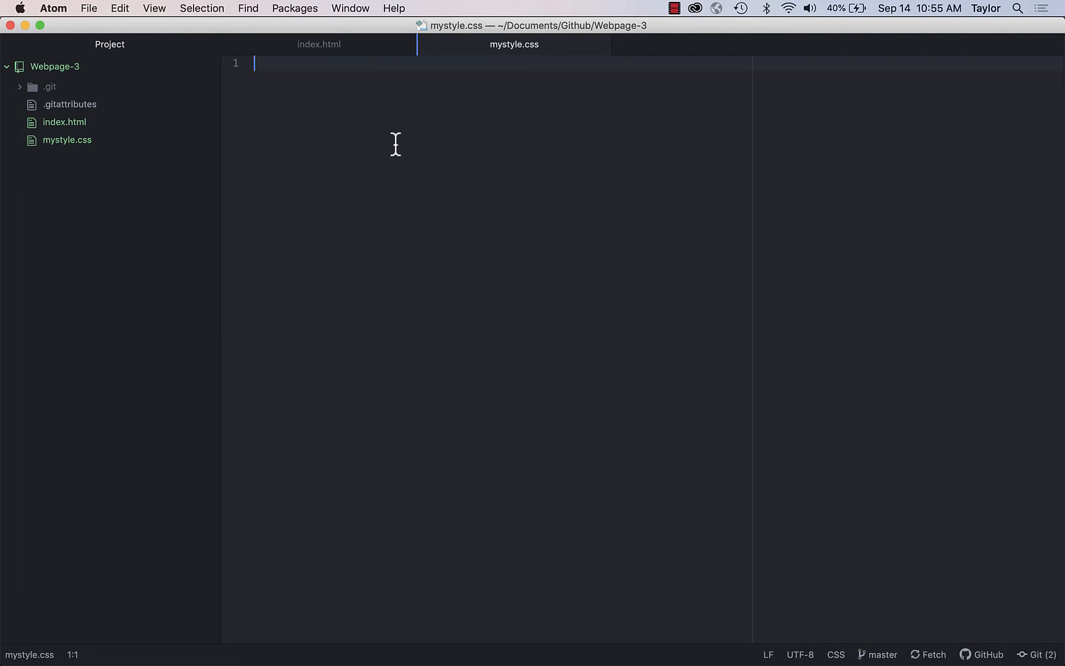
key("cmd+tab")
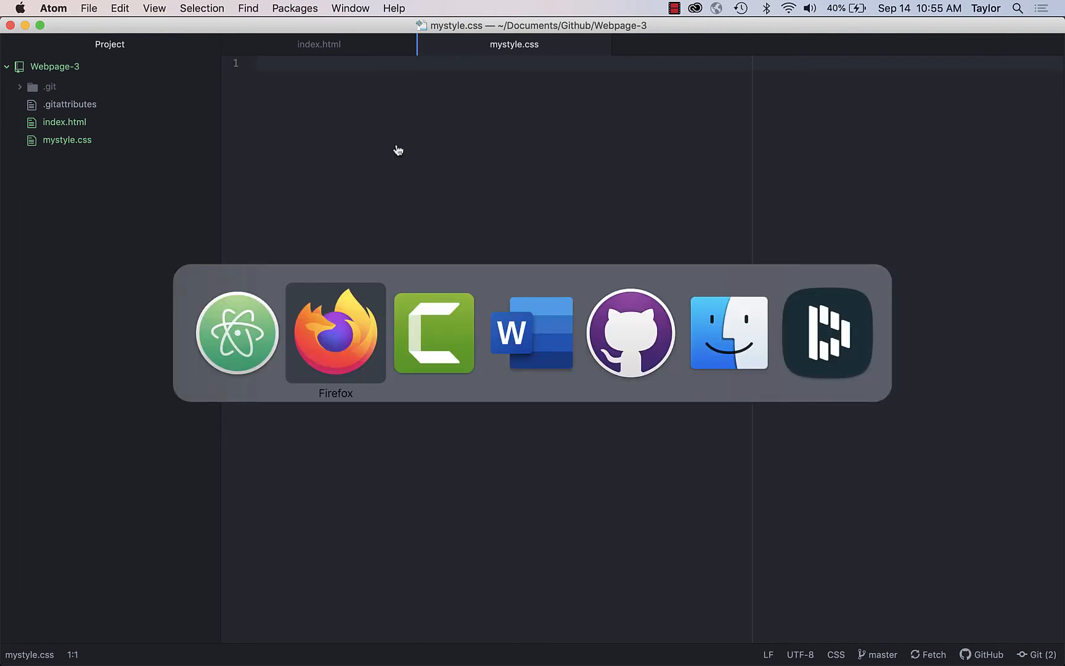
Step: Select the w3schools example HTML that links an external stylesheet, ready to copy
left_click(335, 333)
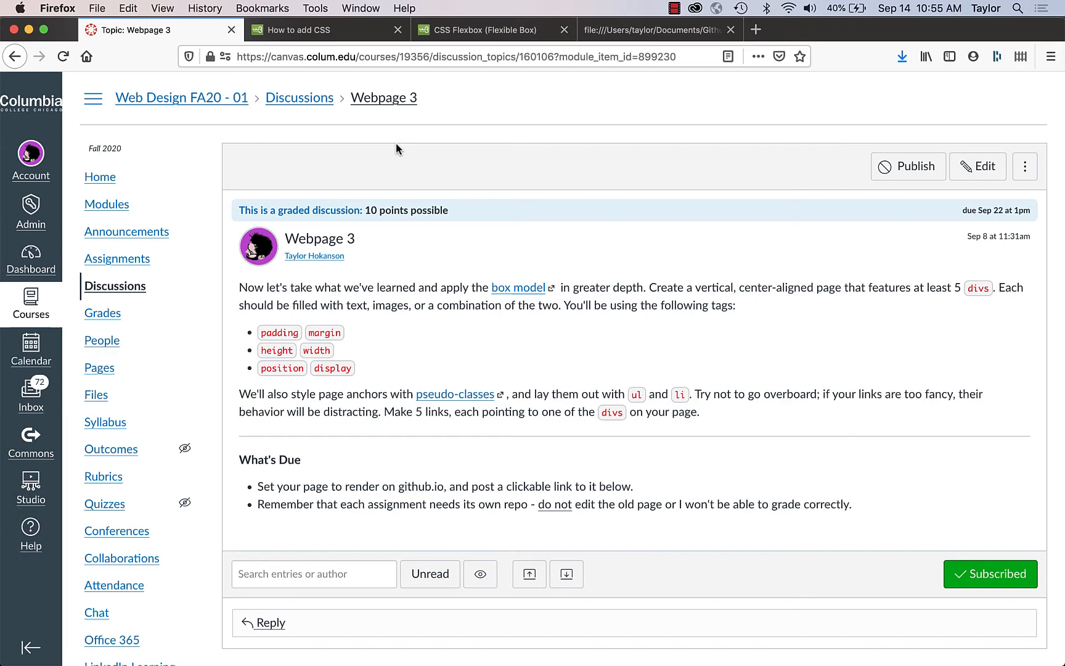
left_click(300, 30)
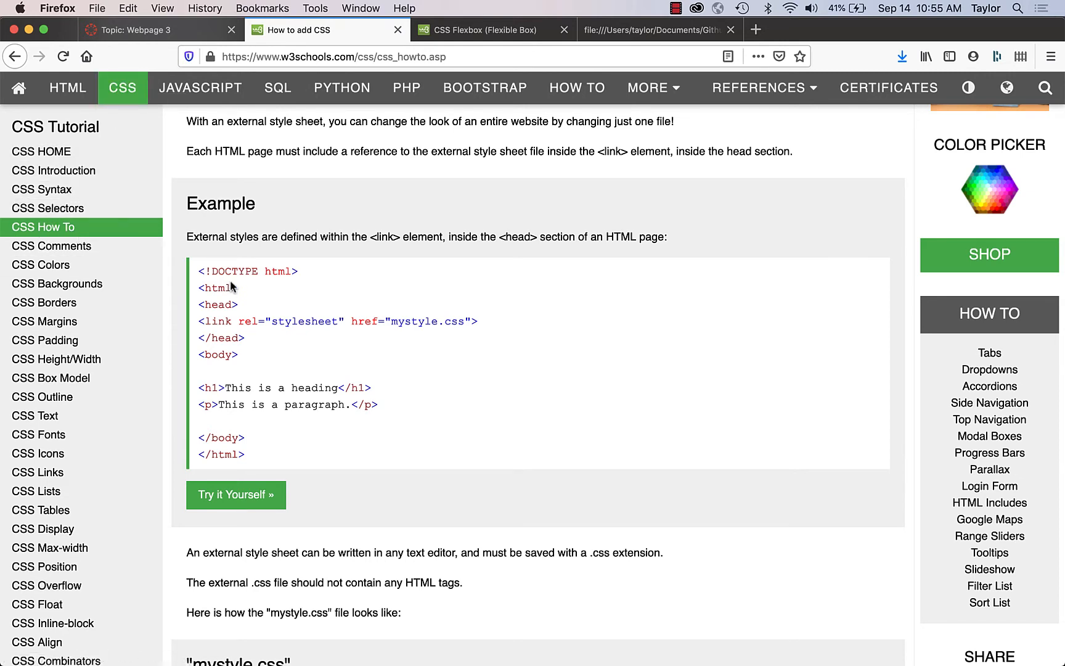
mouse_move(225, 355)
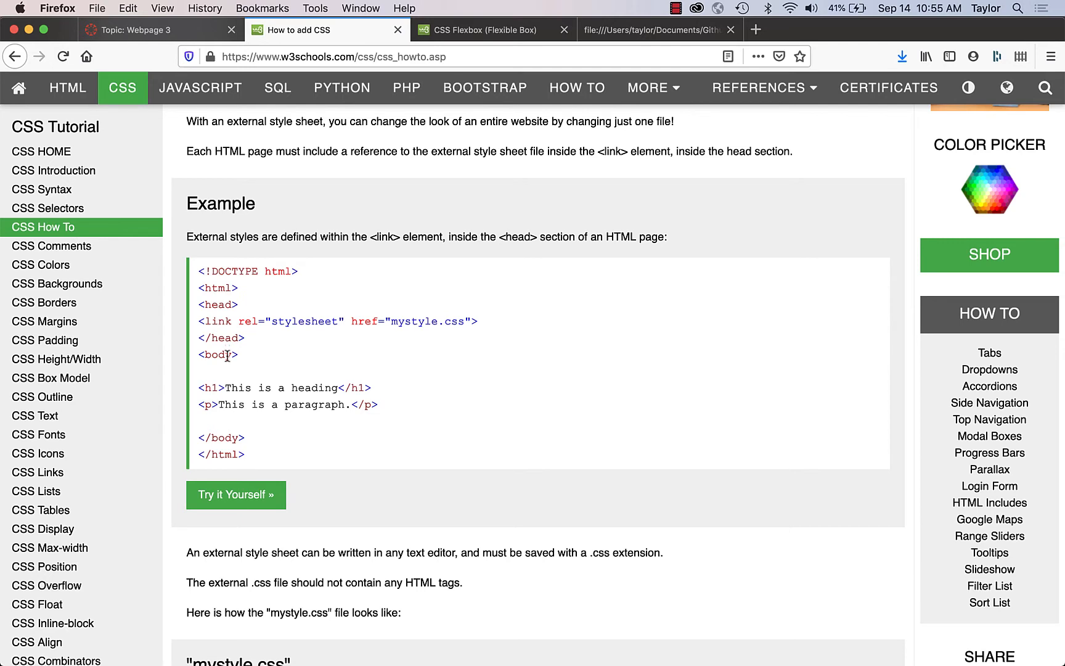
mouse_move(214, 289)
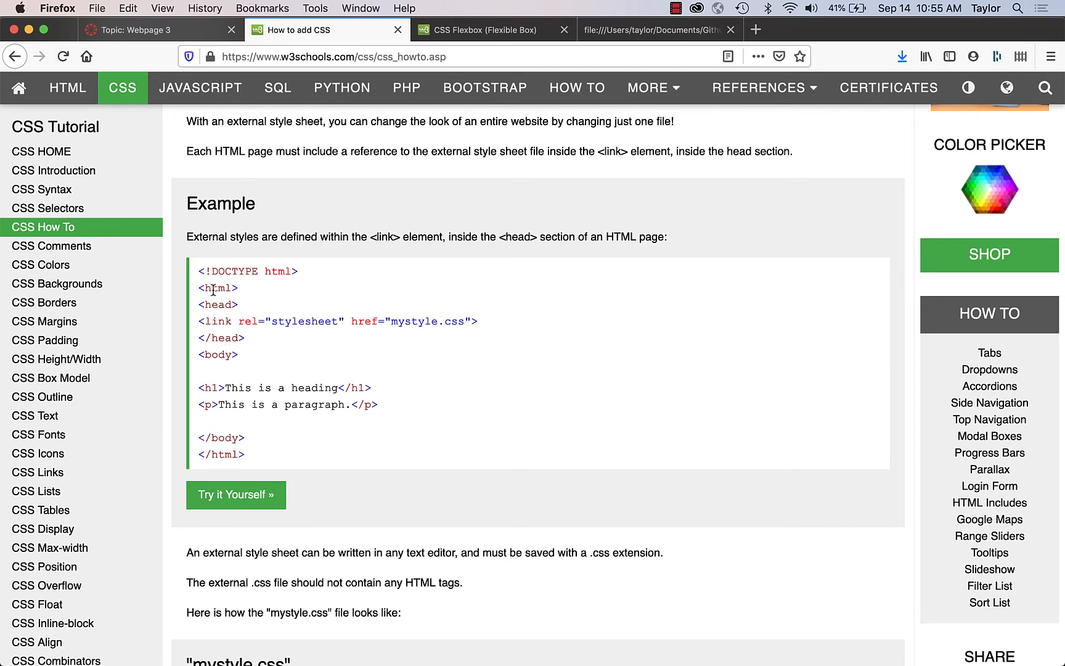
mouse_move(199, 284)
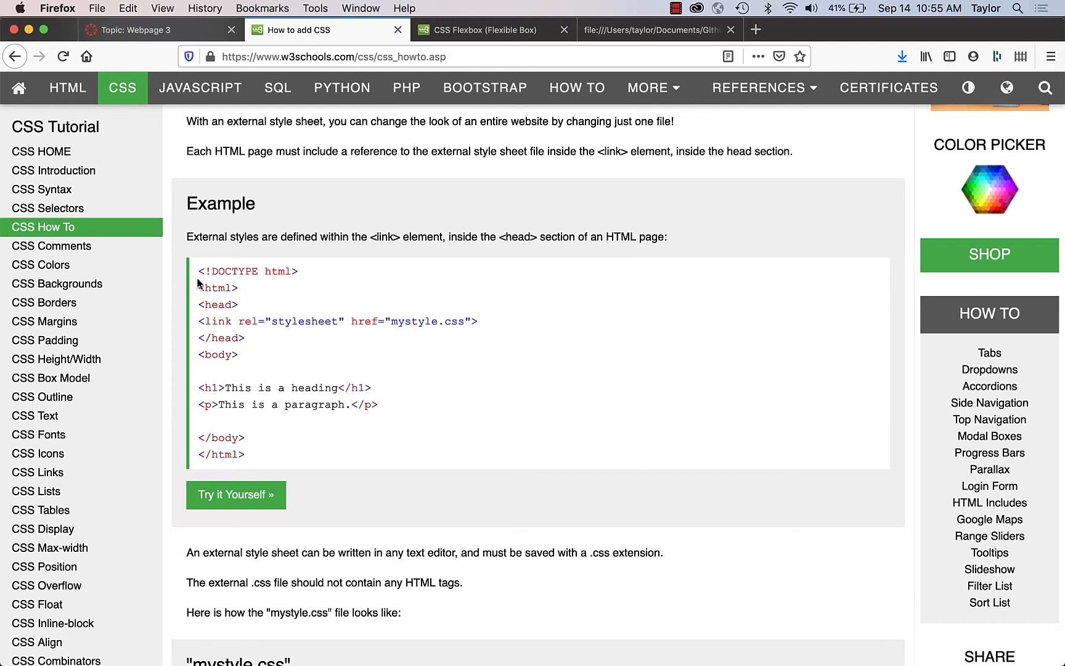
left_click_drag(198, 270, 258, 455)
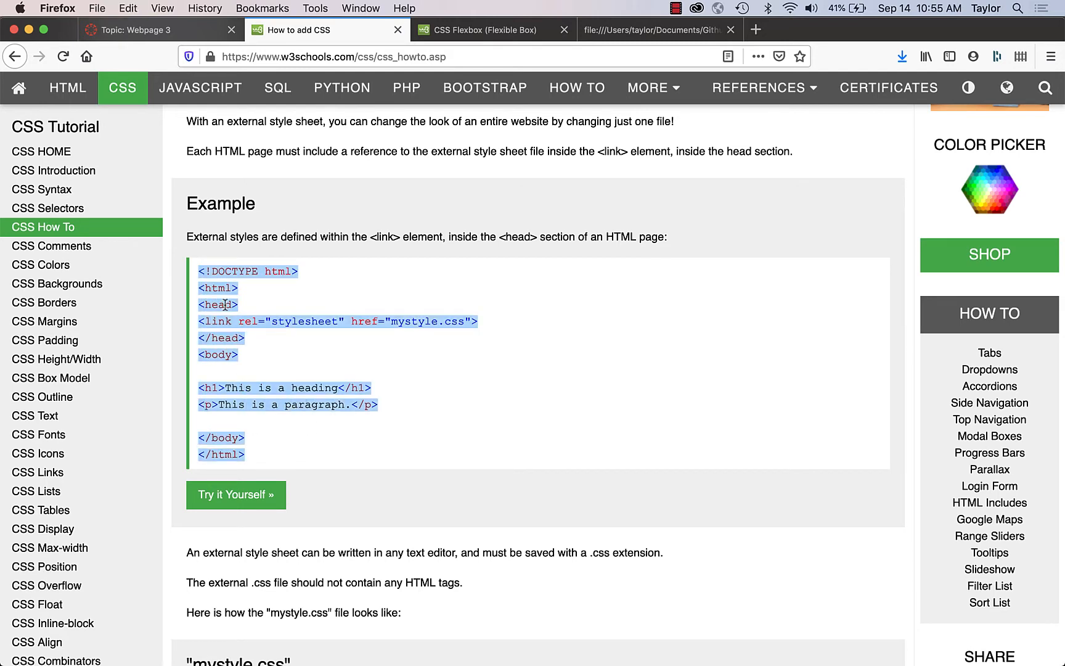
mouse_move(223, 320)
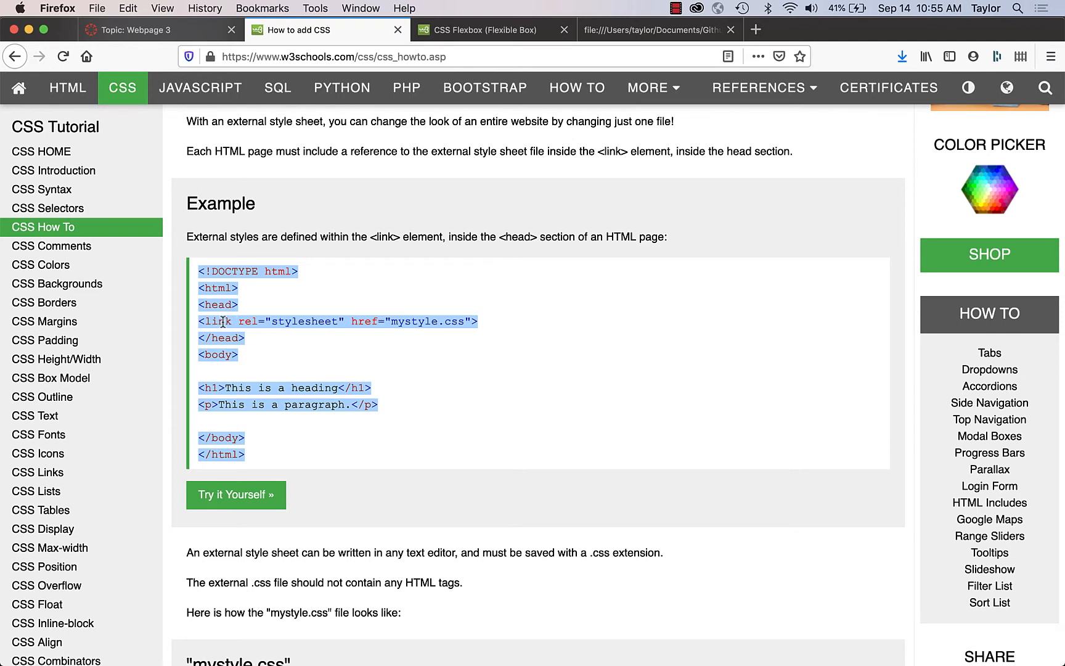
mouse_move(341, 293)
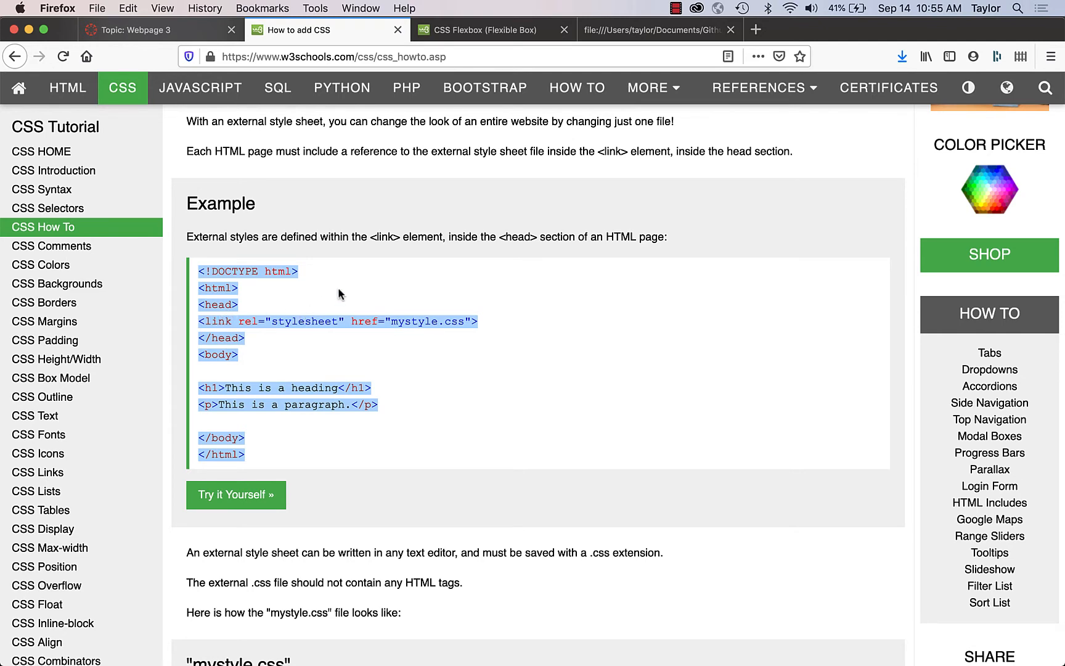
mouse_move(420, 320)
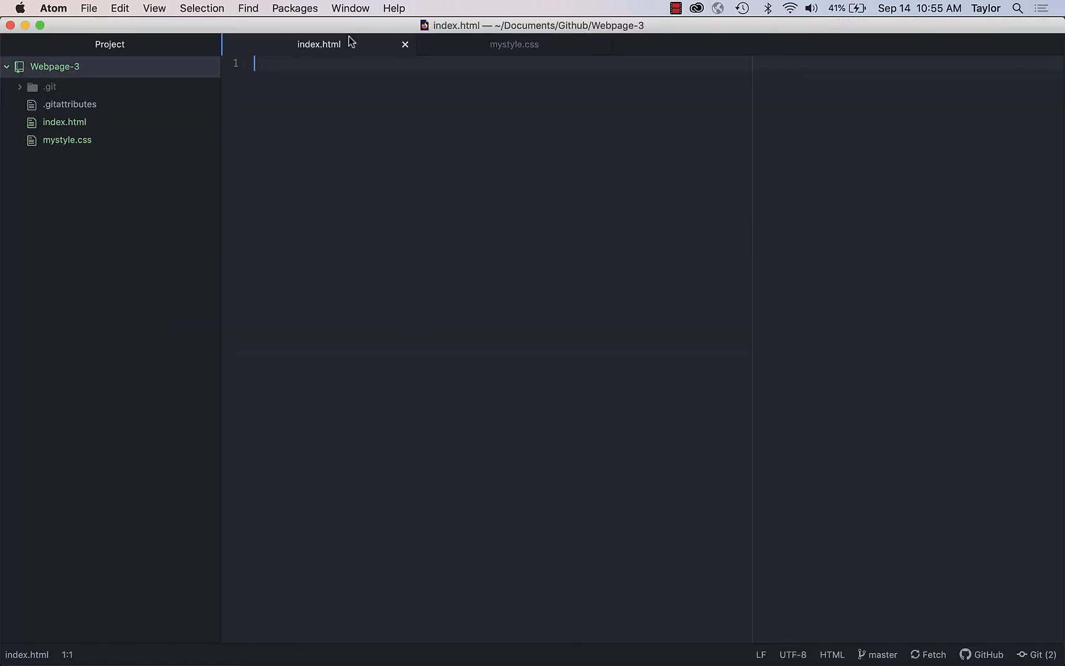
Step: Paste the example page linking mystyle.css into index.html, with heading and paragraph
type("<!DOCTYPE html>\\n<html>\\n<head>\\n<link rel=\"stylesheet\" href=\"mystyle.css\">\\n</head>\\n<body>\\n\\n<h1>This is a heading</h1>\\n<p>This is a paragraph.</p>\\n\\n</body>\\n</html>")
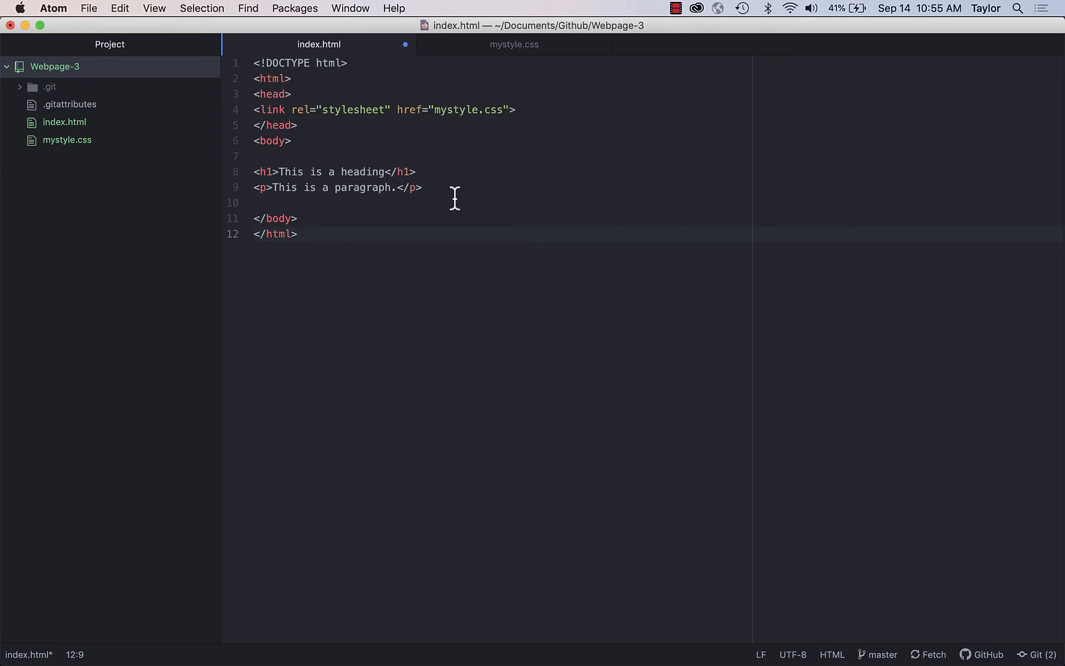
left_click(304, 234)
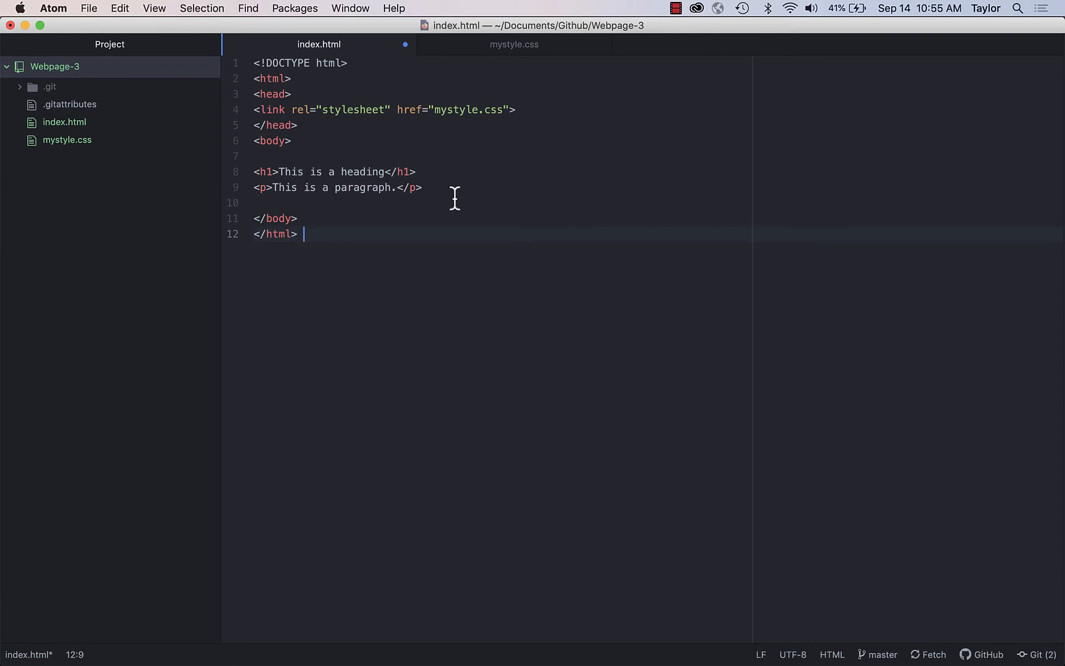
mouse_move(473, 96)
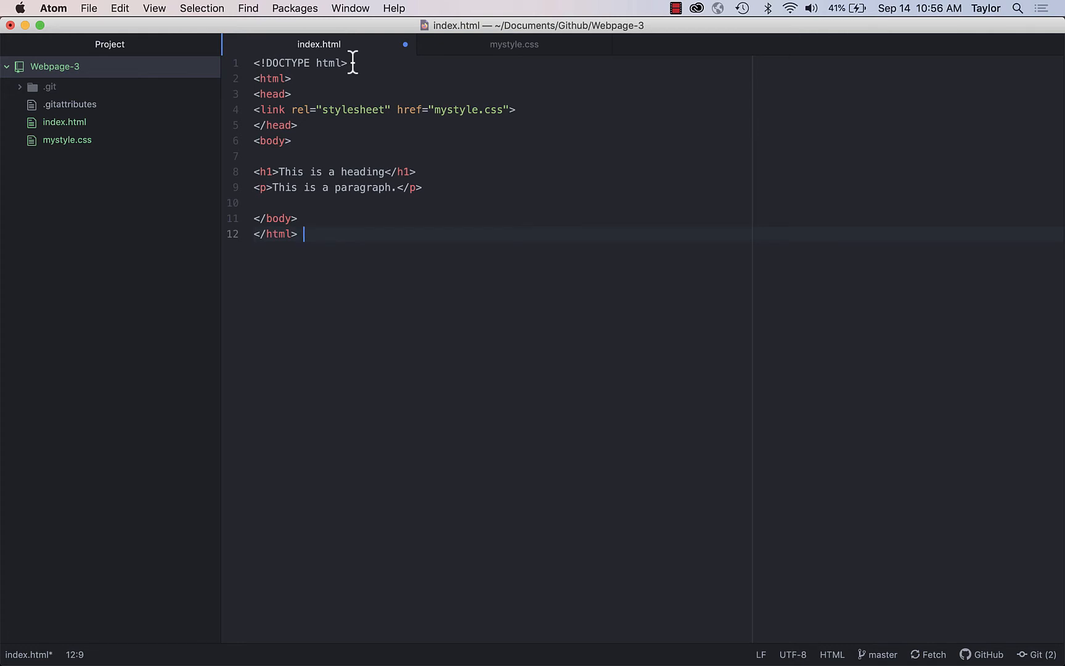
mouse_move(402, 154)
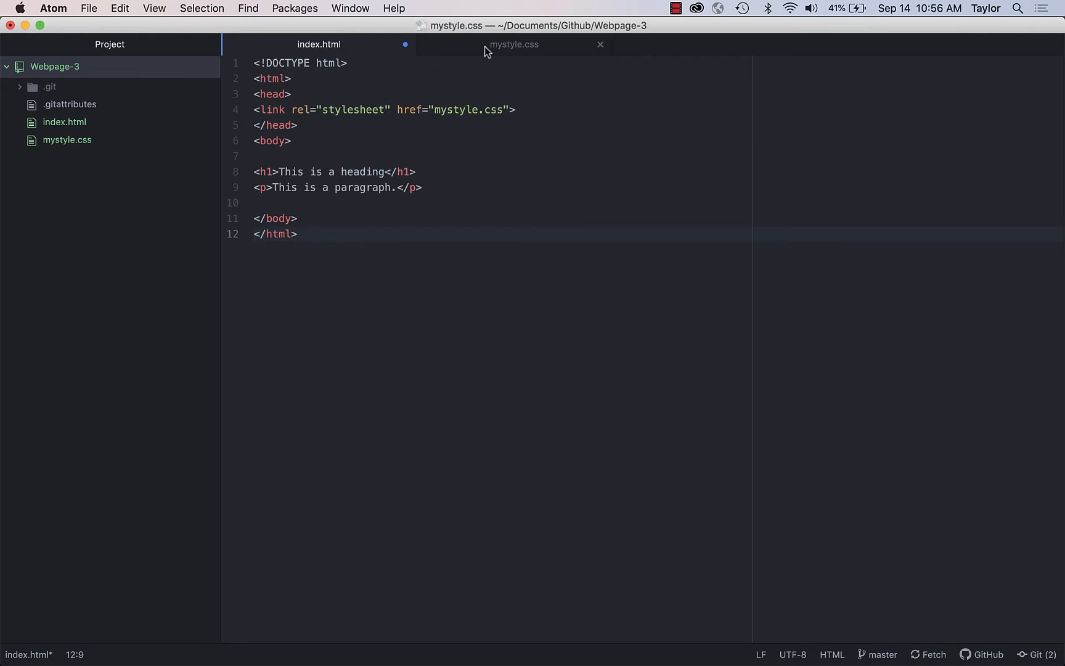
Step: Delete the <h1> heading line, leaving only the paragraph in the body
left_click(318, 44)
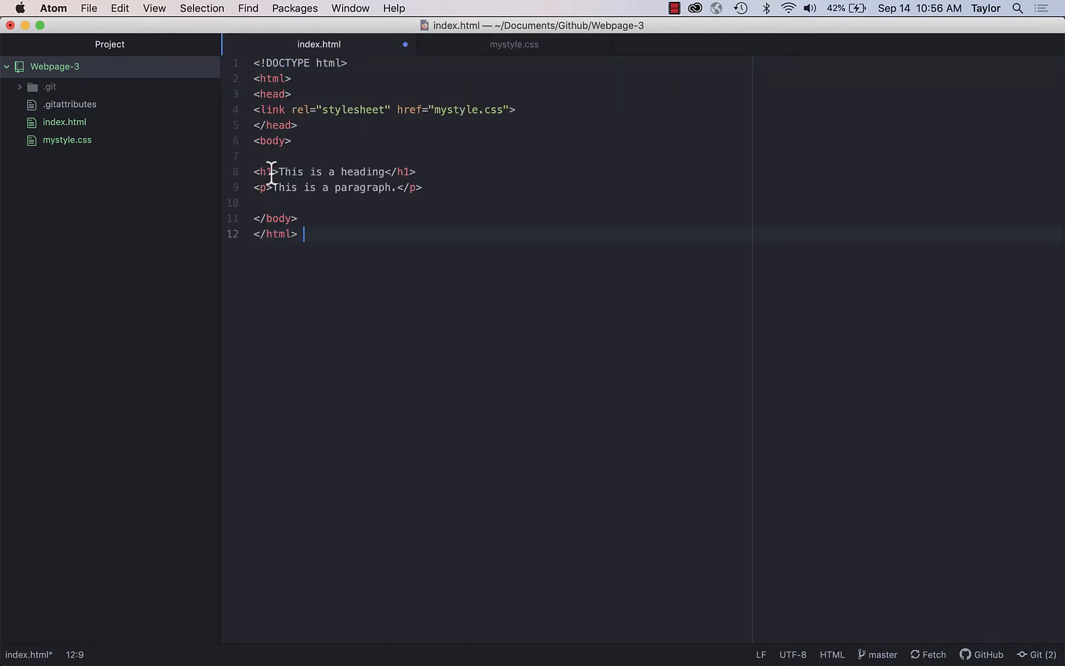
mouse_move(443, 187)
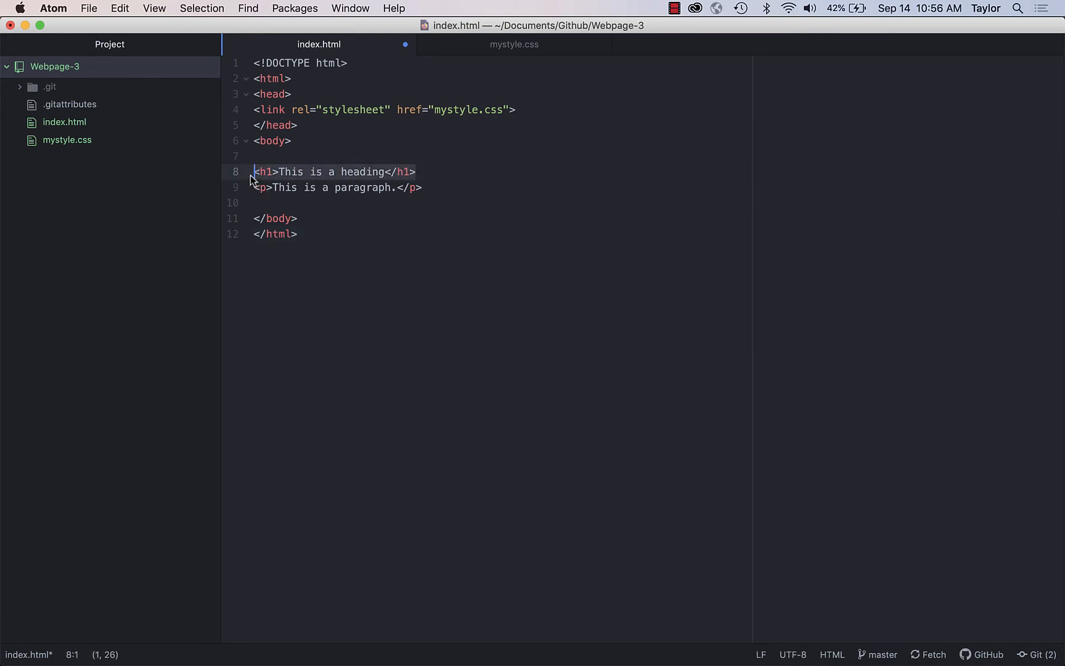
key("Delete")
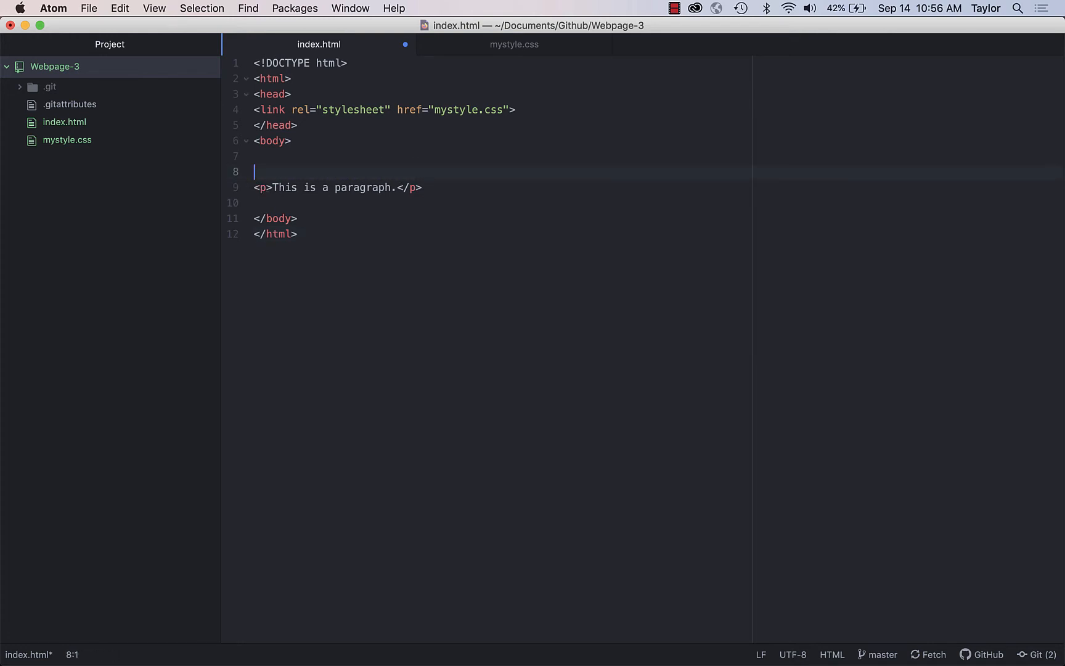
key("Backspace")
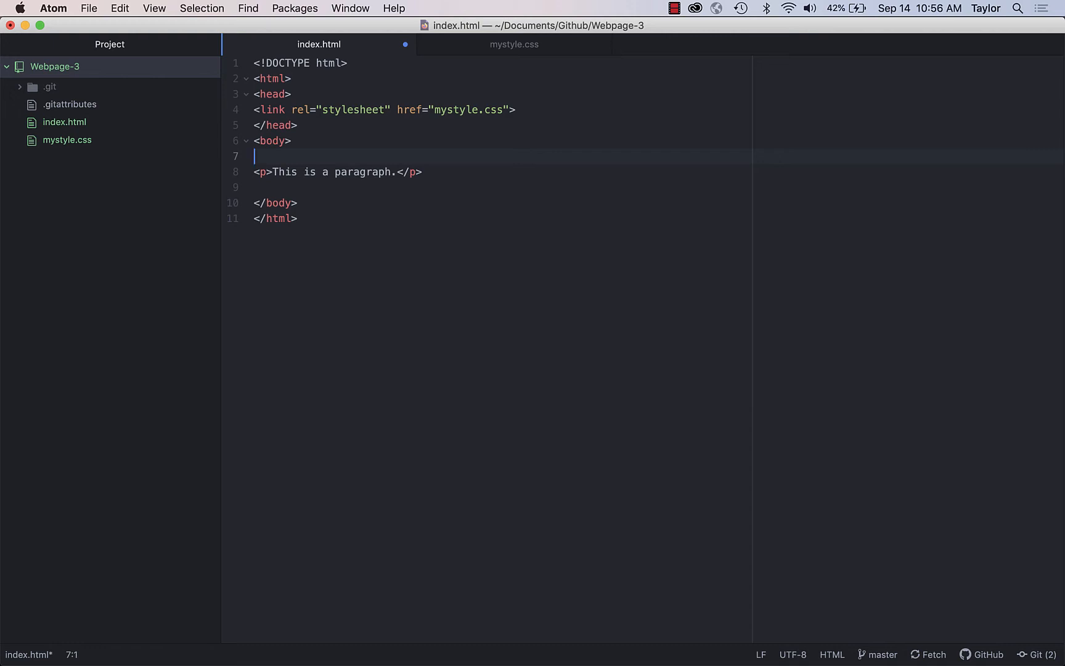
Step: Write <div id="container"> on line 7 above the paragraph text
type("<")
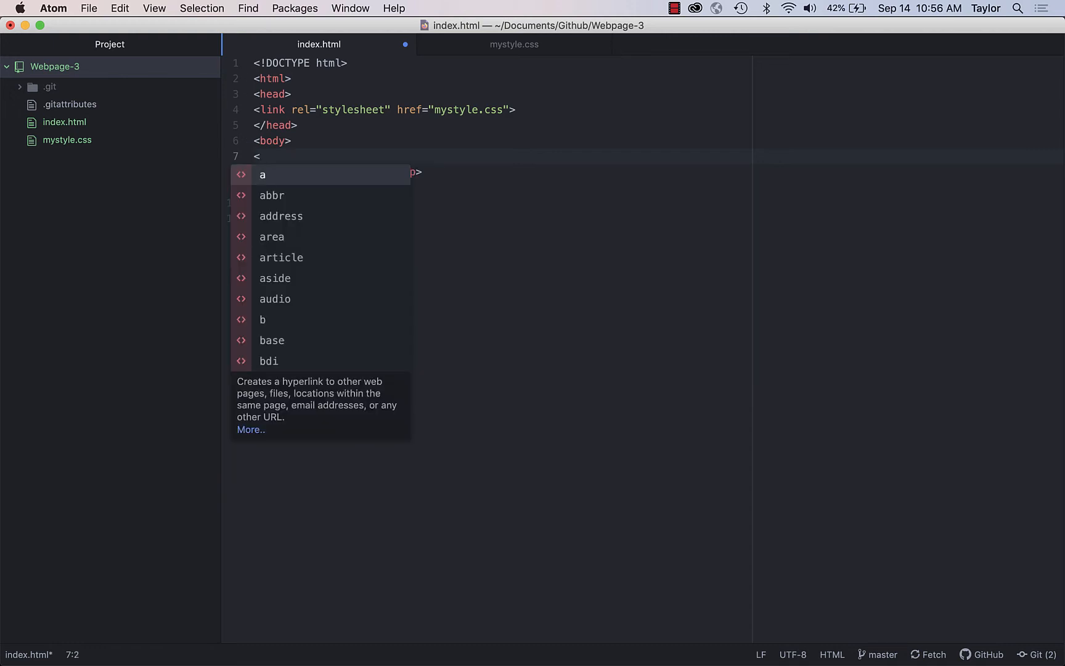
type("div id=")
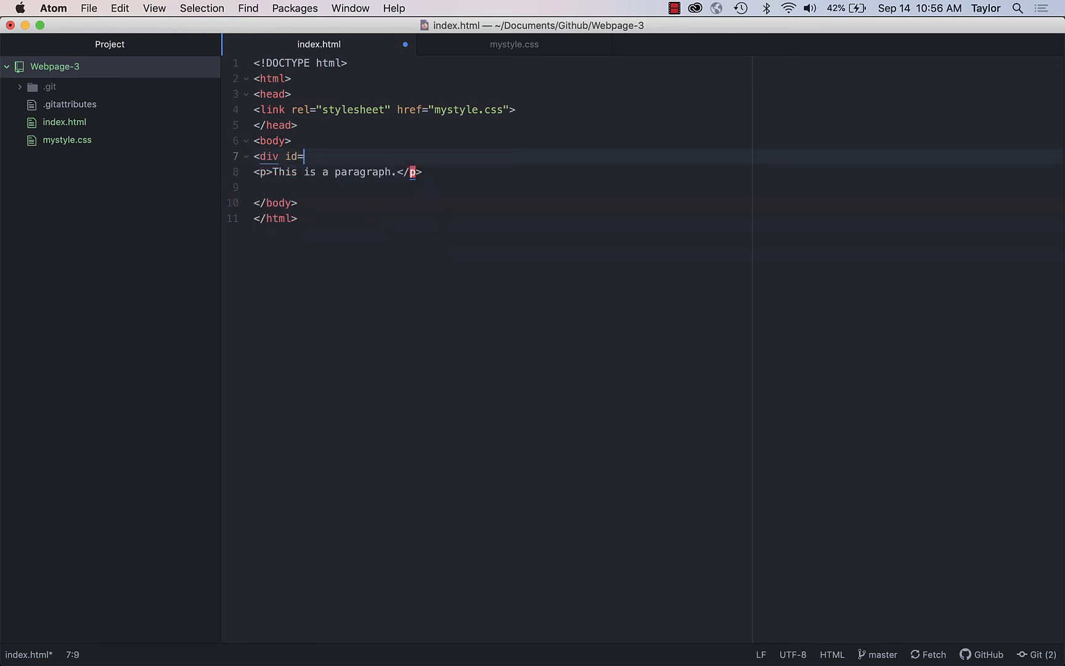
type("cont")
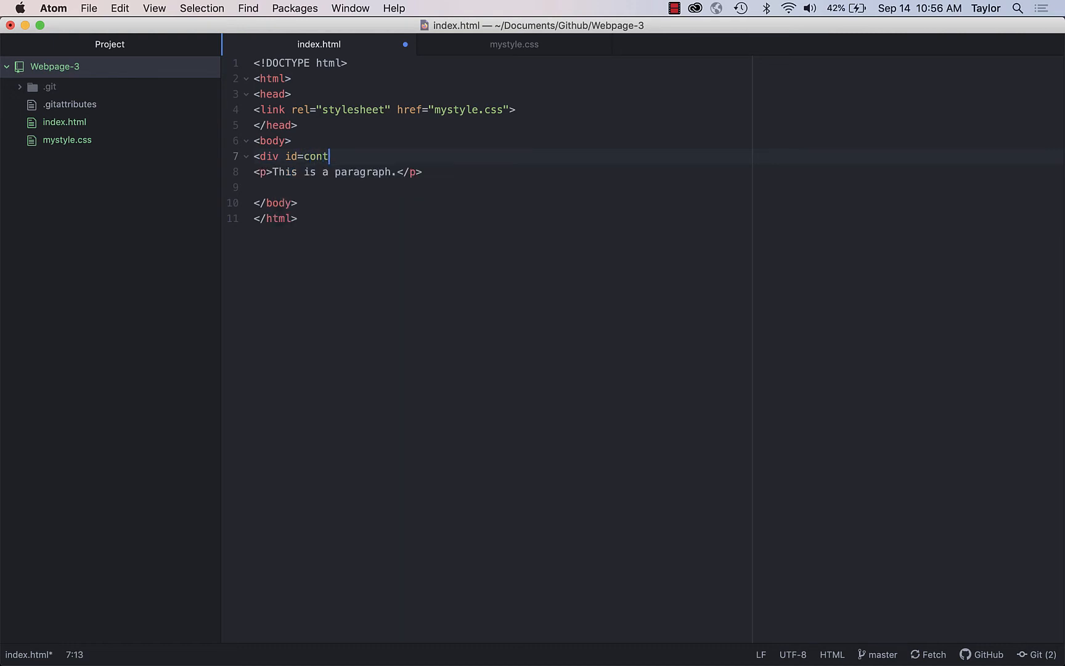
type("ainer")
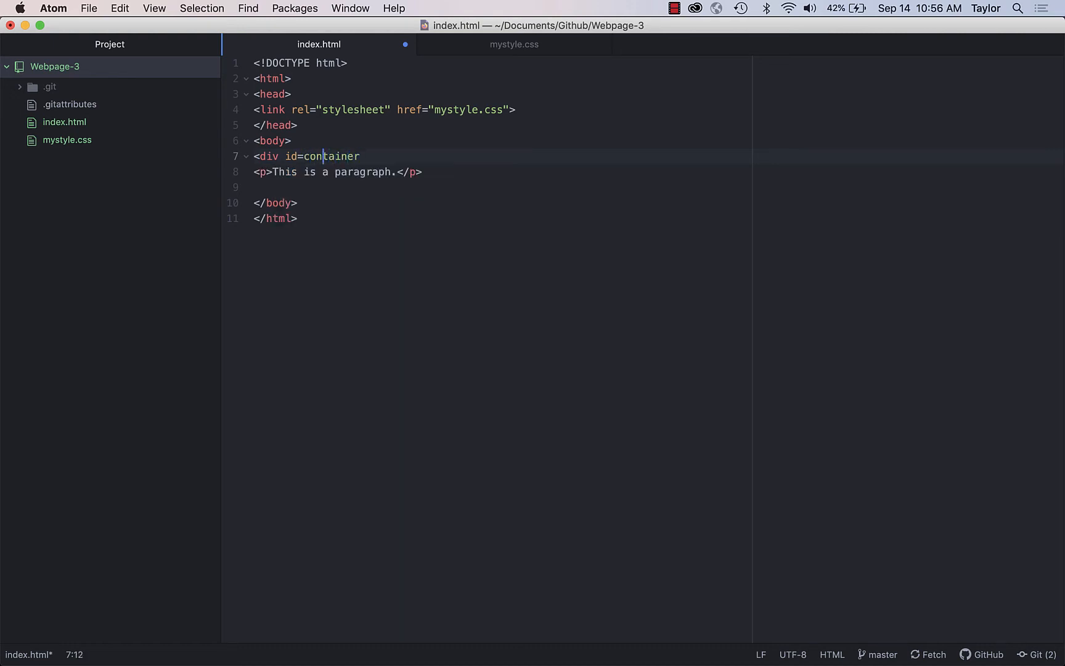
type("\"")
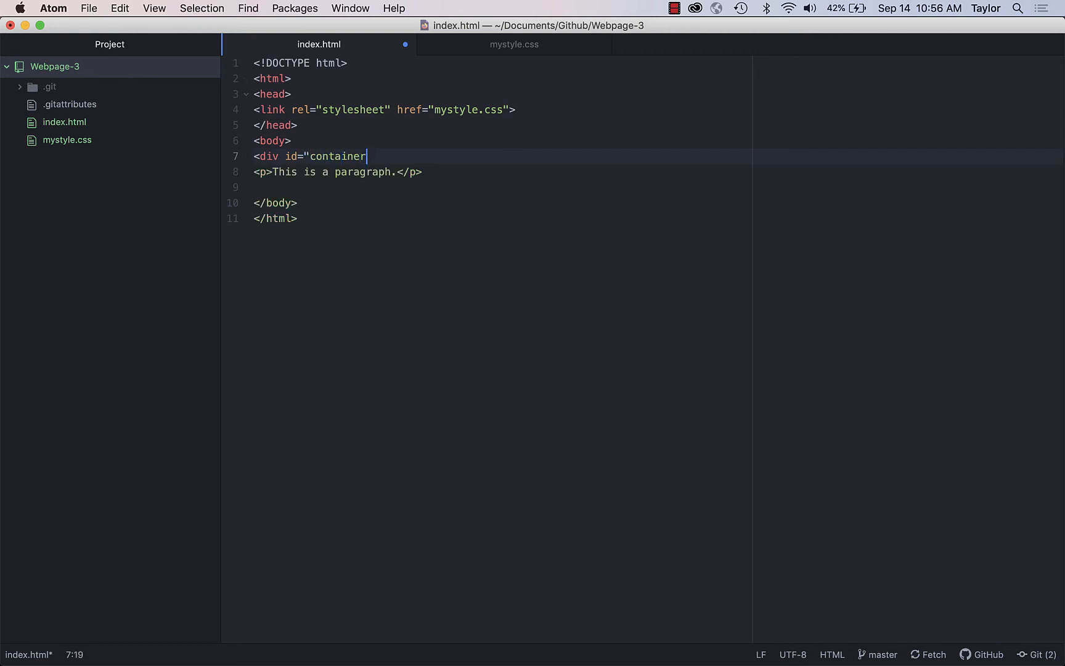
type("\"")
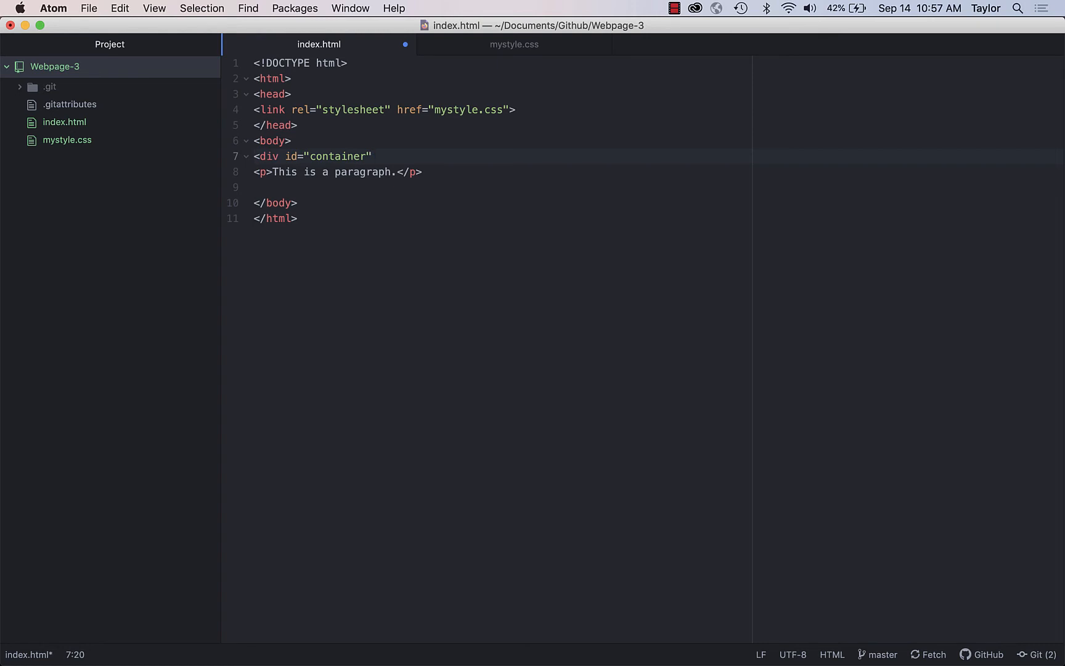
type(">")
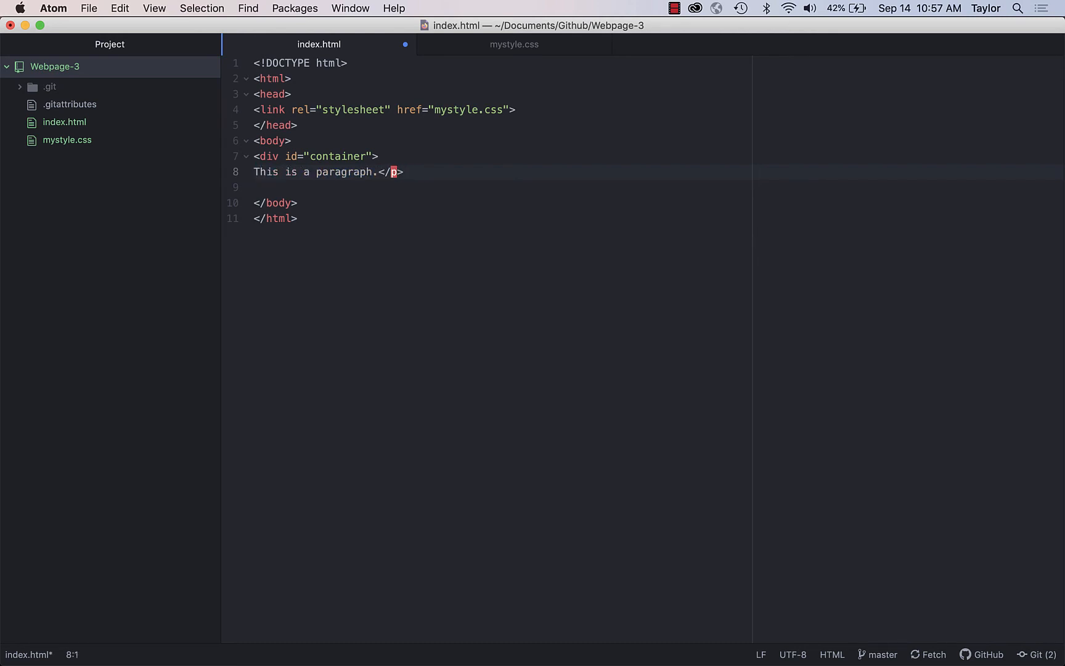
Step: Wrap the paragraph text in <div id="content-box"> ... </div>, dropping the </p> tag
type("<div")
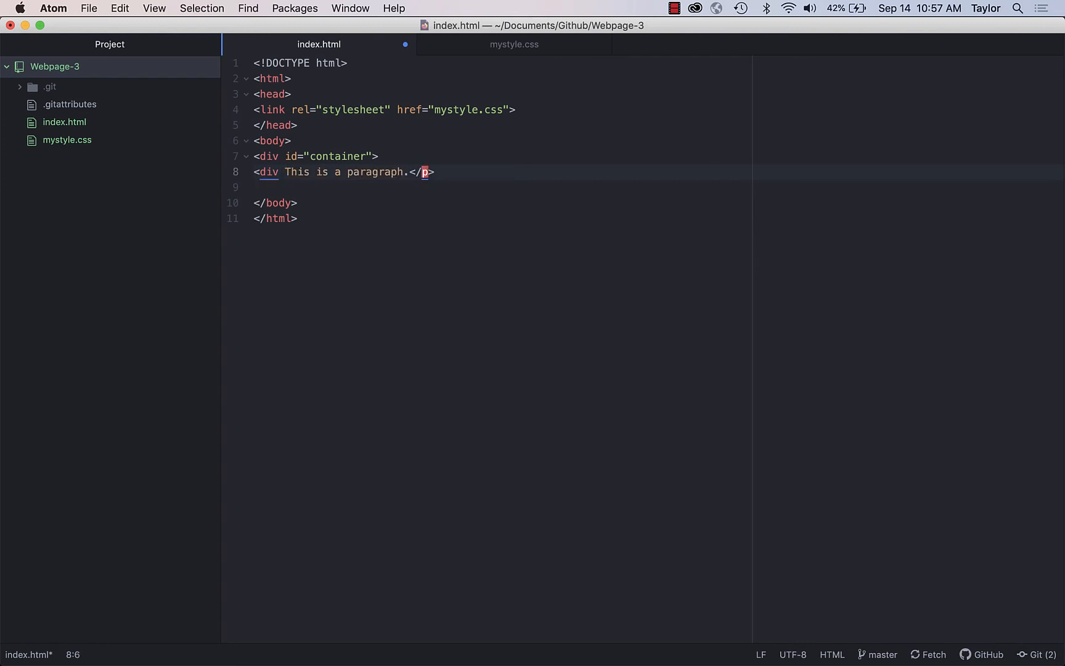
type("id=\"")
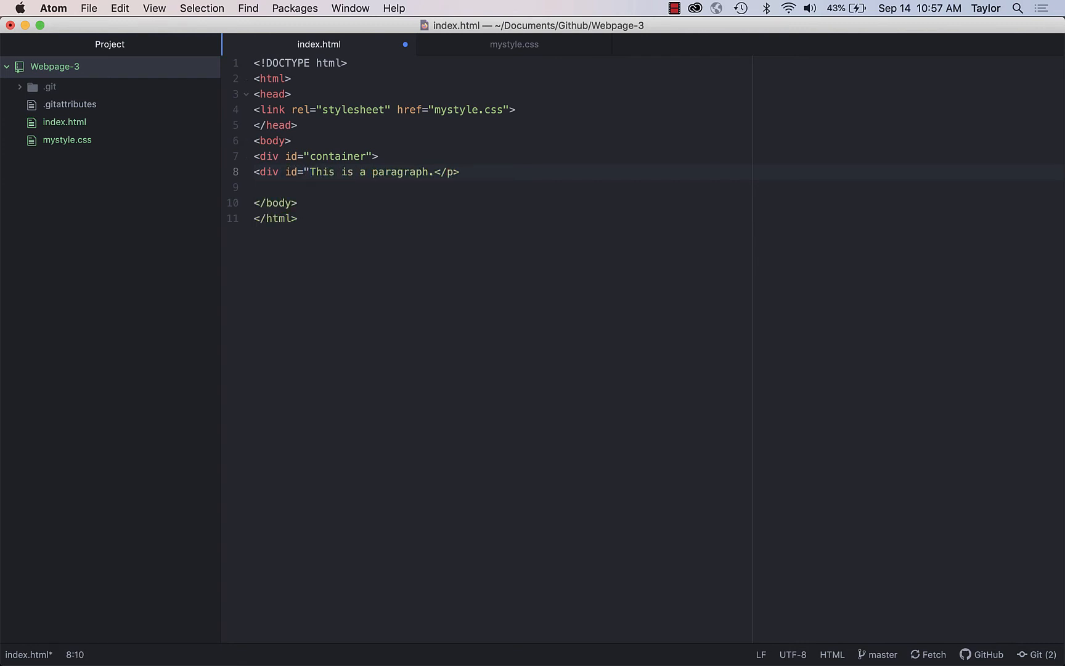
type("con")
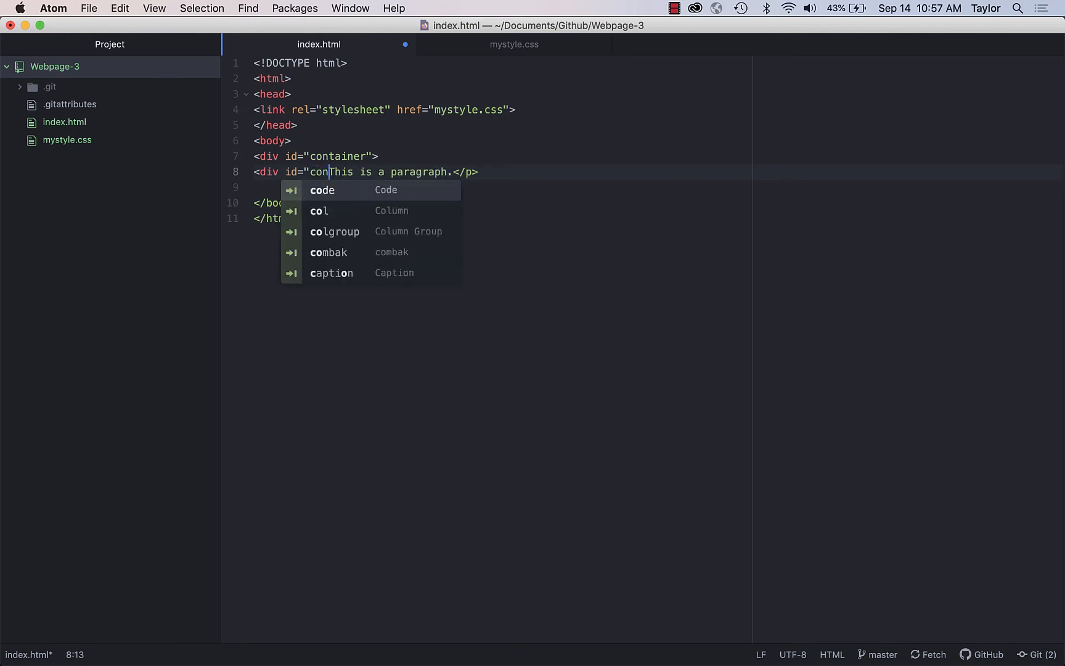
type("tent-box\">")
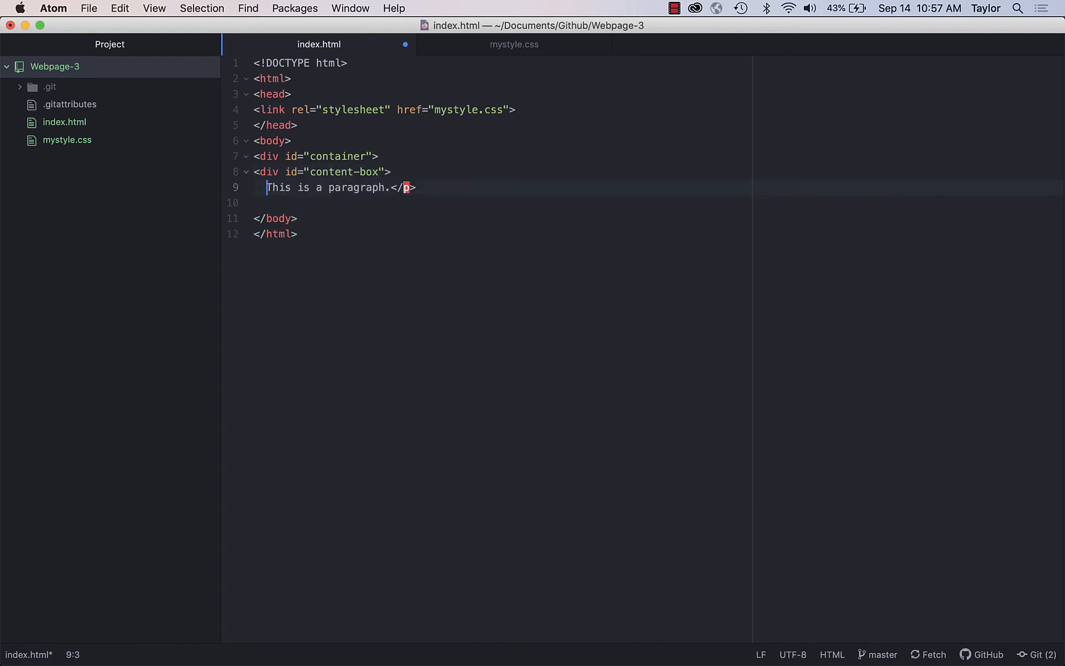
left_click(364, 188)
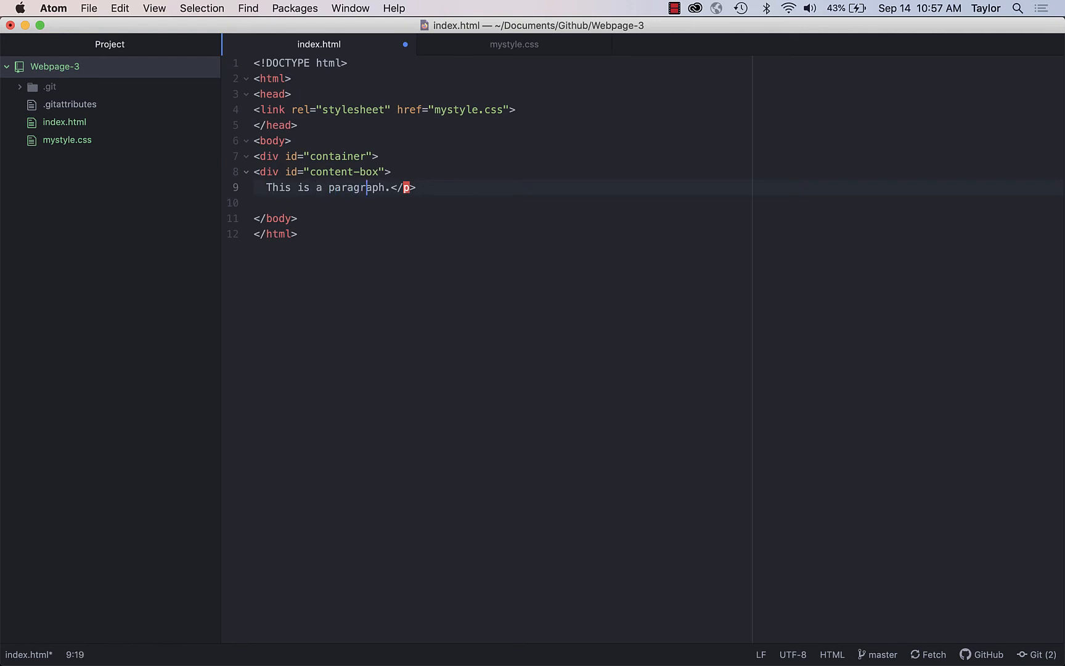
key("Backspace")
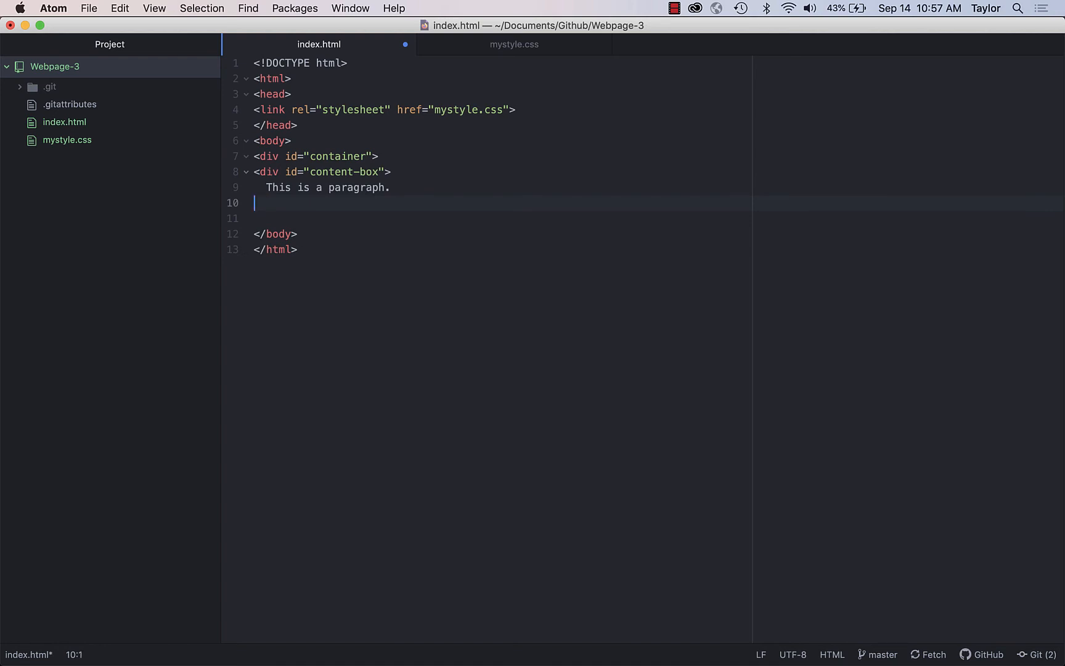
type("</div>L")
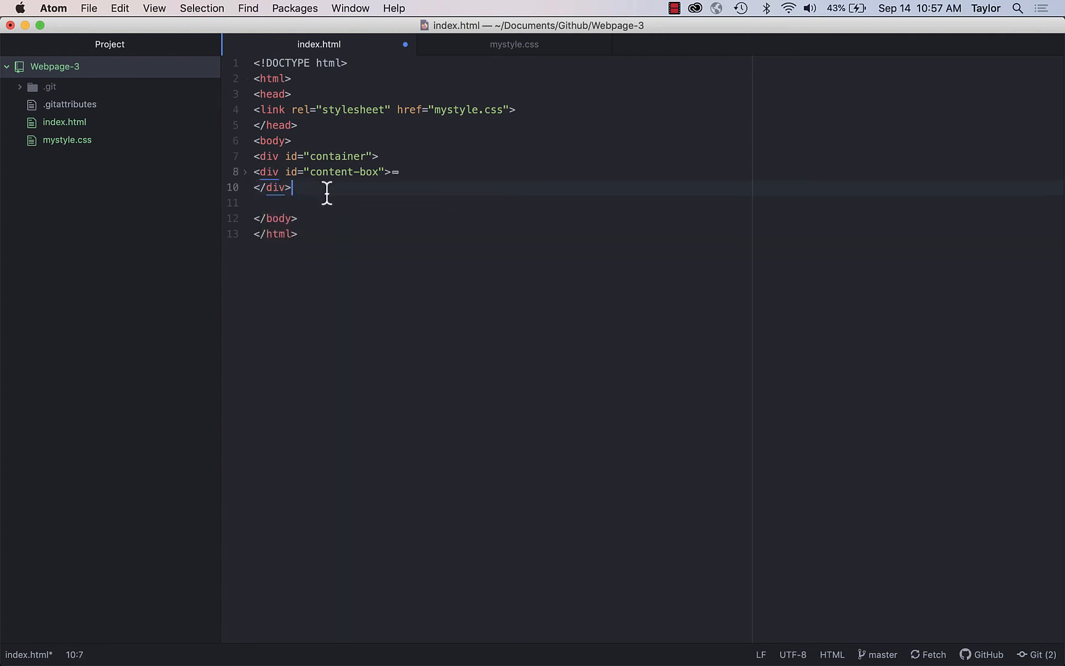
Step: Indent the content-box div inside the container and add its closing </div>
type("This is a paragraph.")
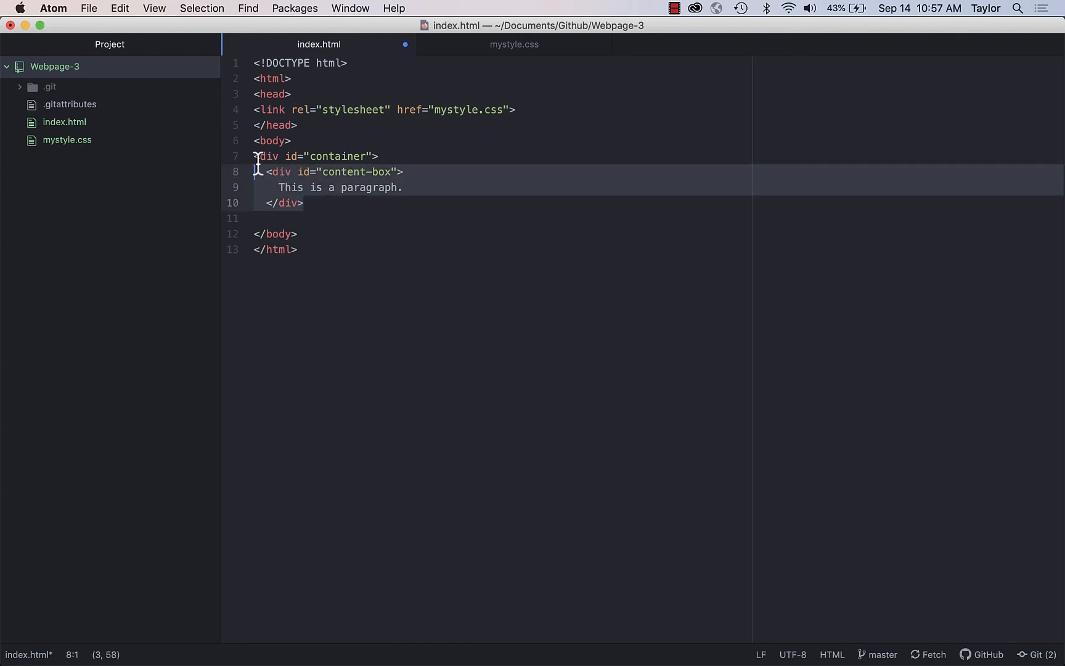
mouse_move(298, 157)
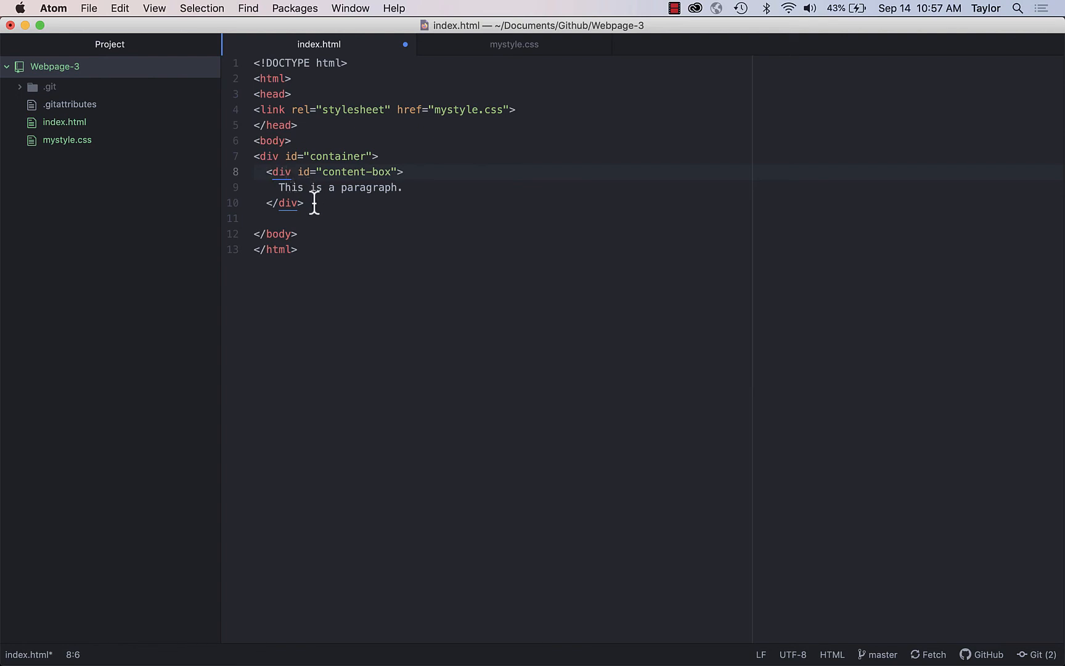
type("</div>")
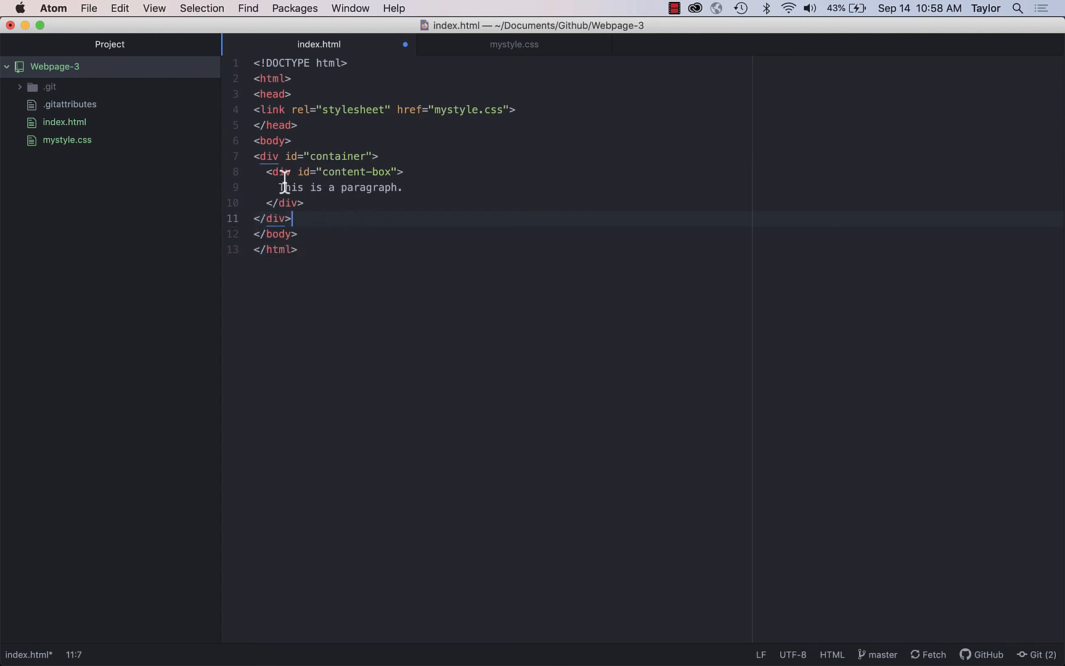
mouse_move(266, 166)
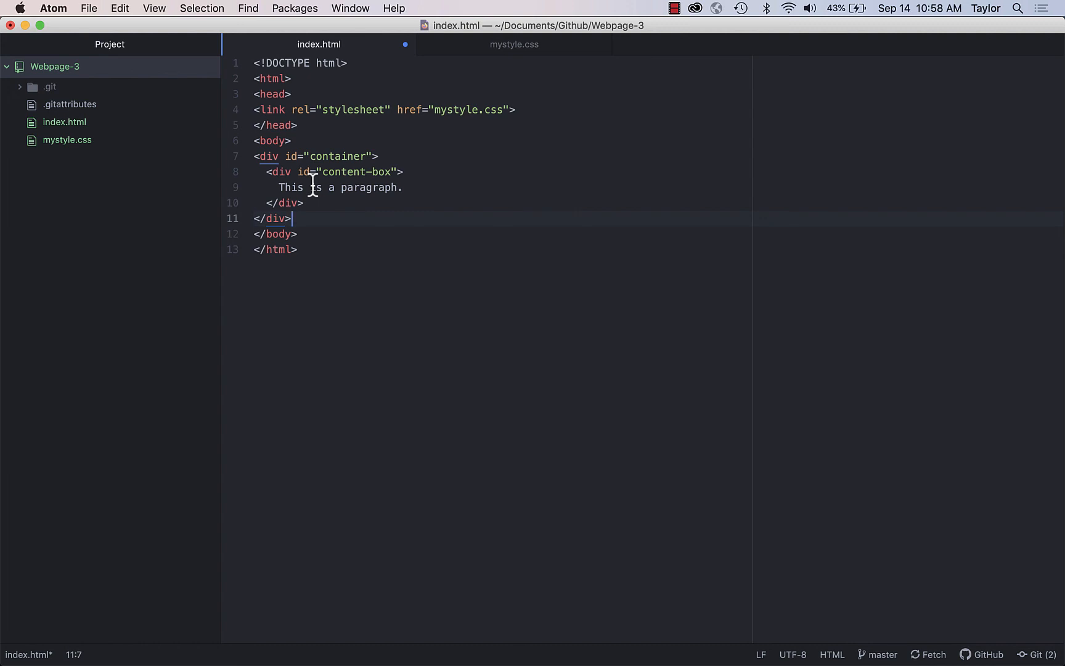
mouse_move(397, 203)
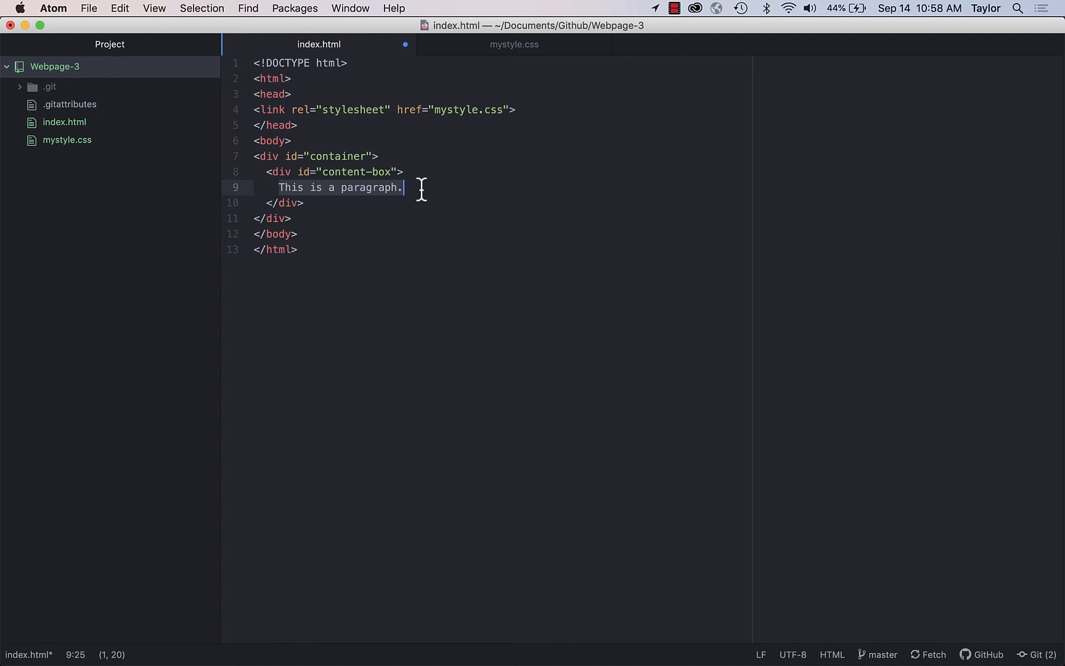
Step: Replace the text with Hello and duplicate the content-box div to five copies
type("Hello")
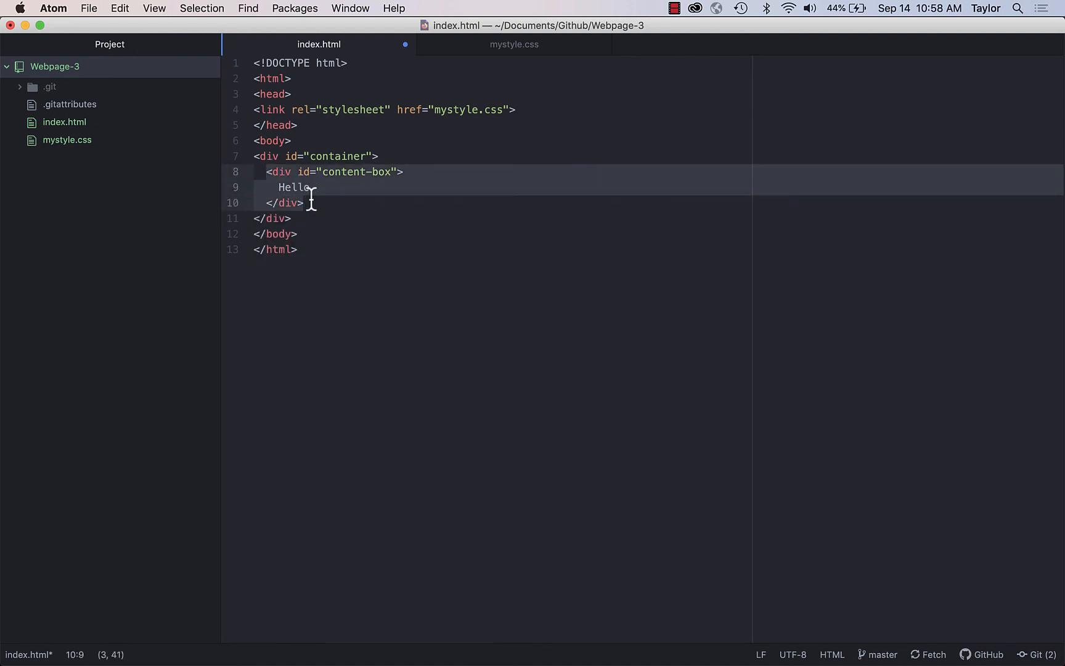
key("Enter")
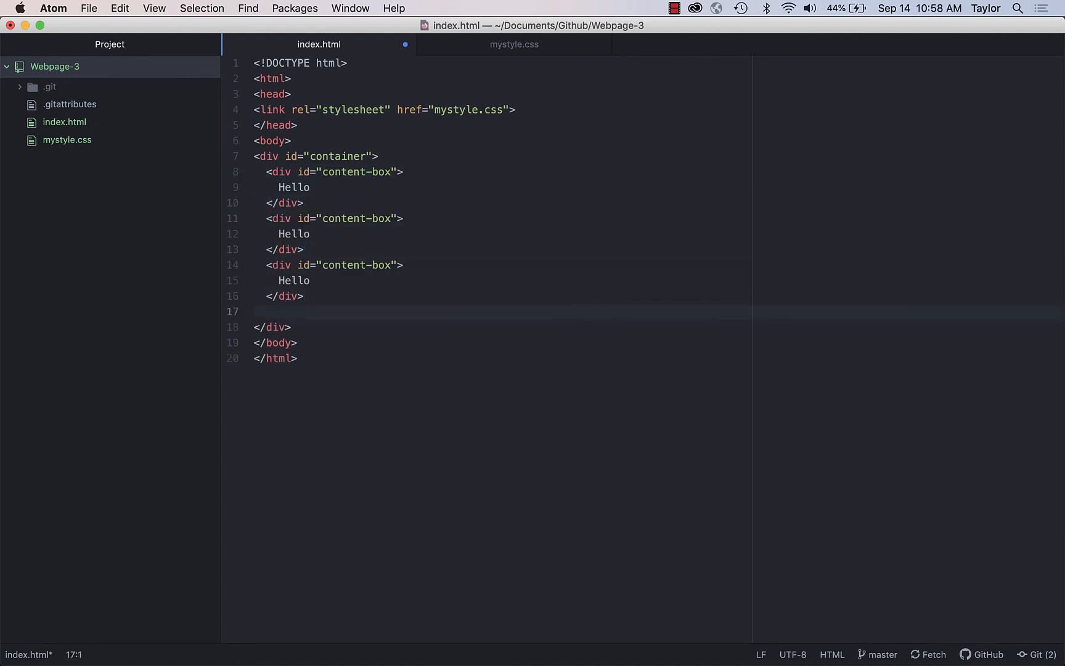
type("<div id=\"content-box\">")
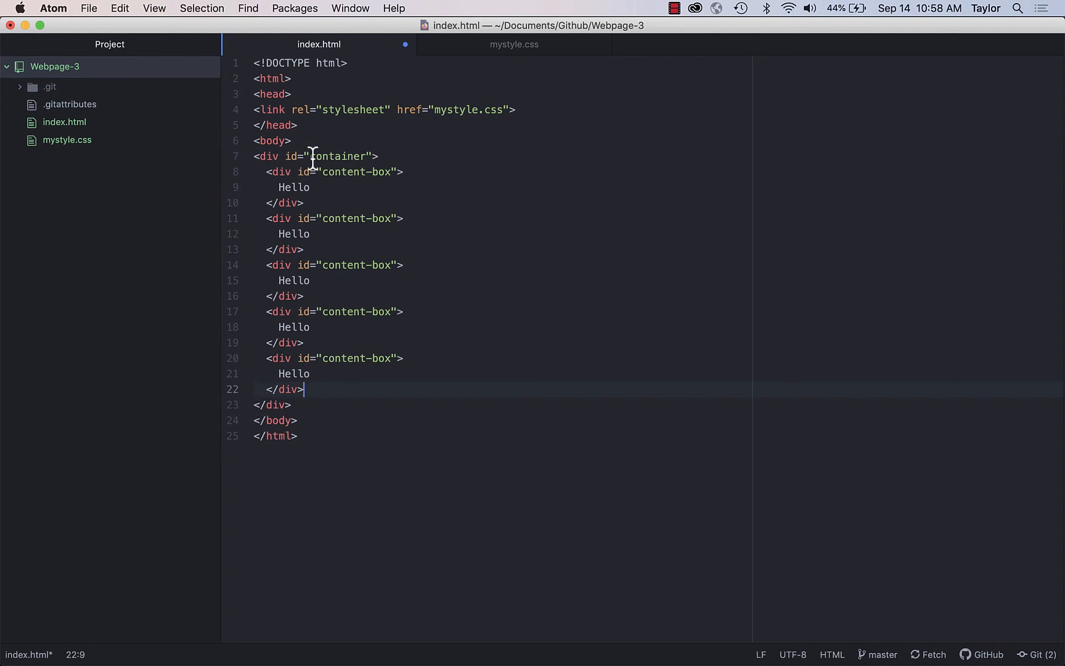
mouse_move(498, 322)
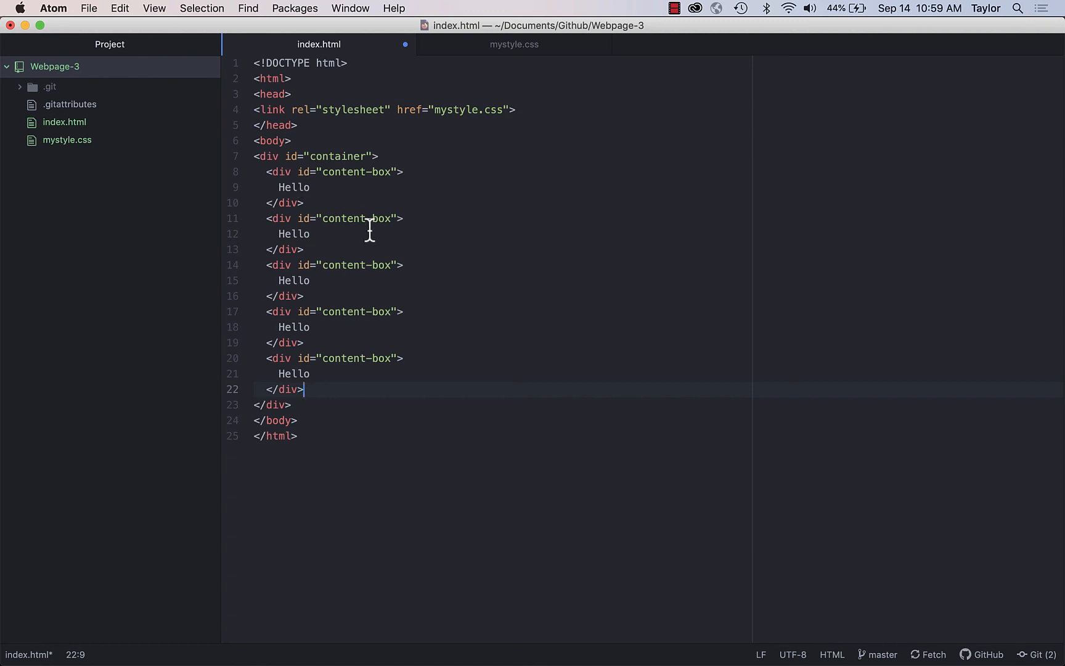
mouse_move(523, 56)
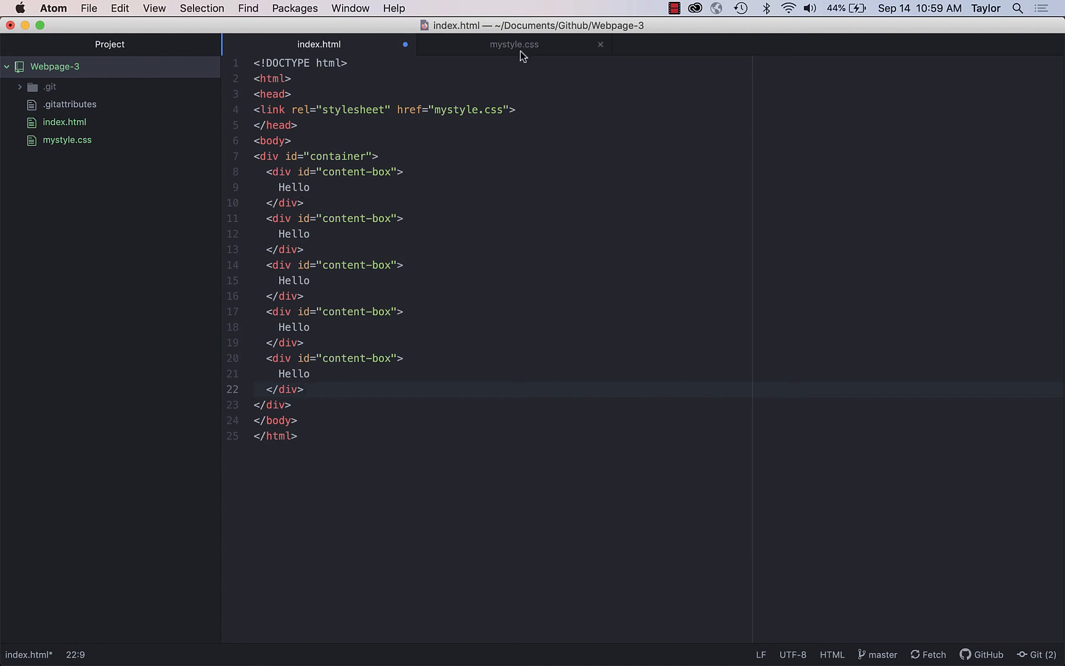